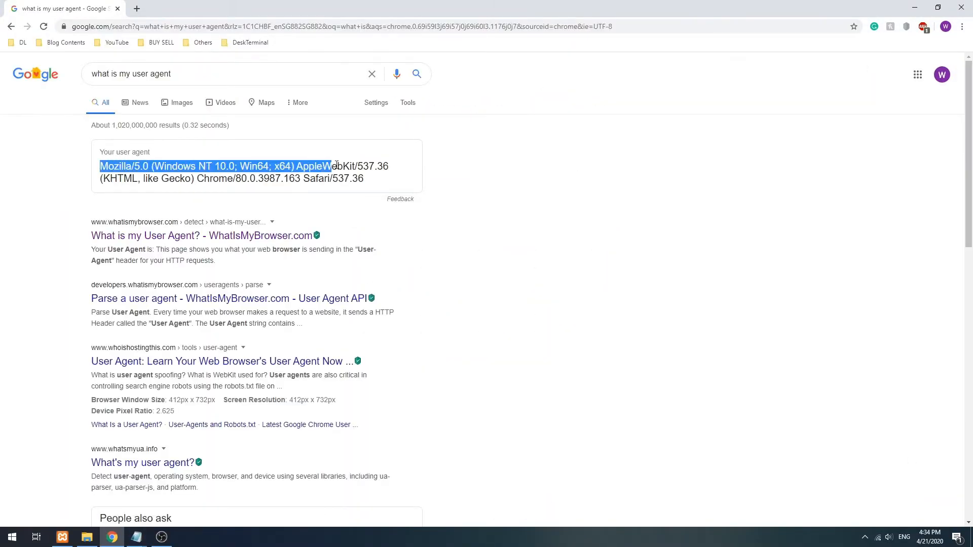
Step: Search 'list of user agents' in a new tab and open the WhatIsMyBrowser user agent database
click(257, 8)
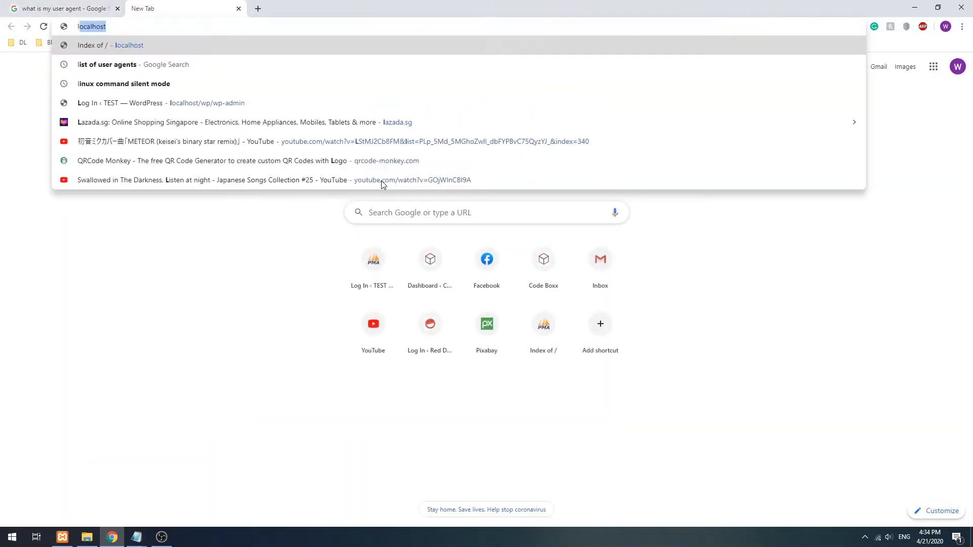
click(106, 64)
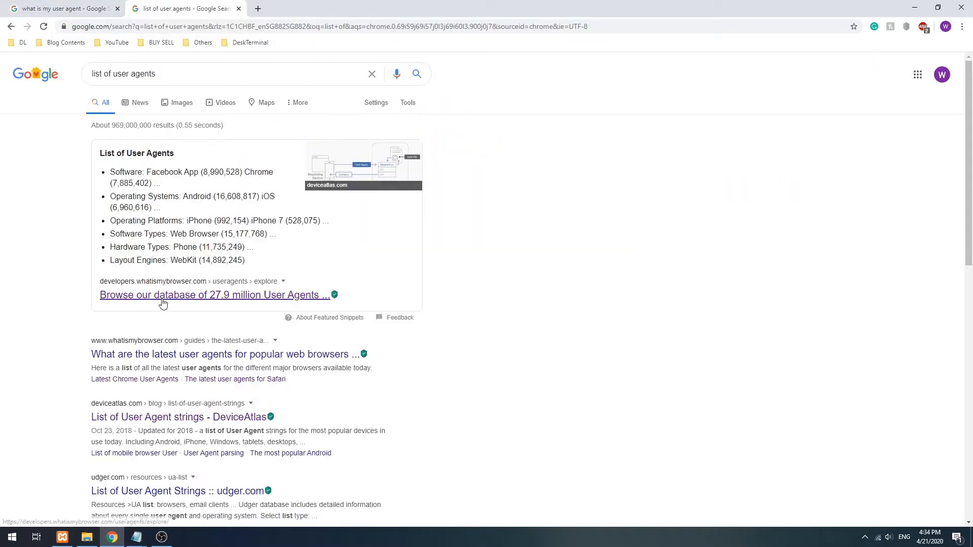
click(210, 295)
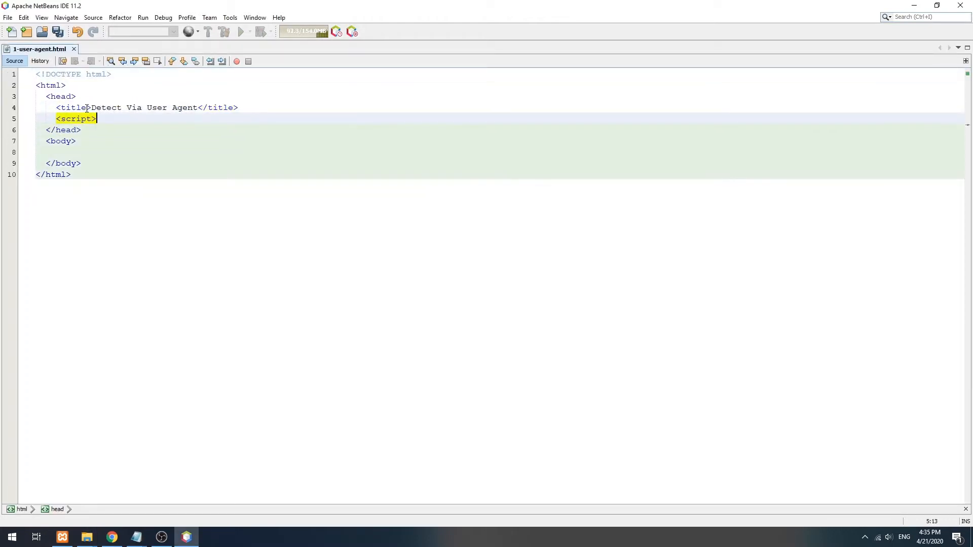
Step: Add console.log(navigator.userAgent) to the script and check its output in the Chrome console
text(console.log();)
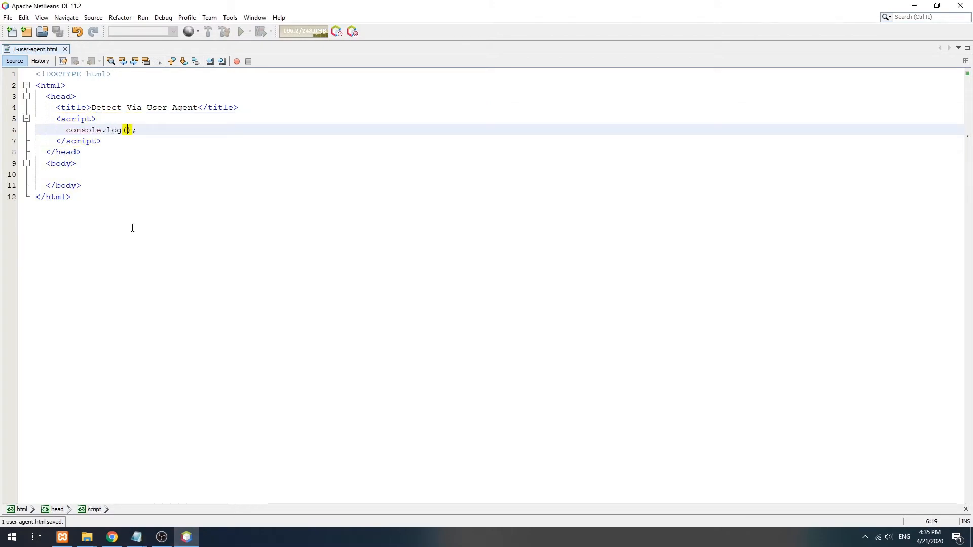
text(navigator.userAgent)
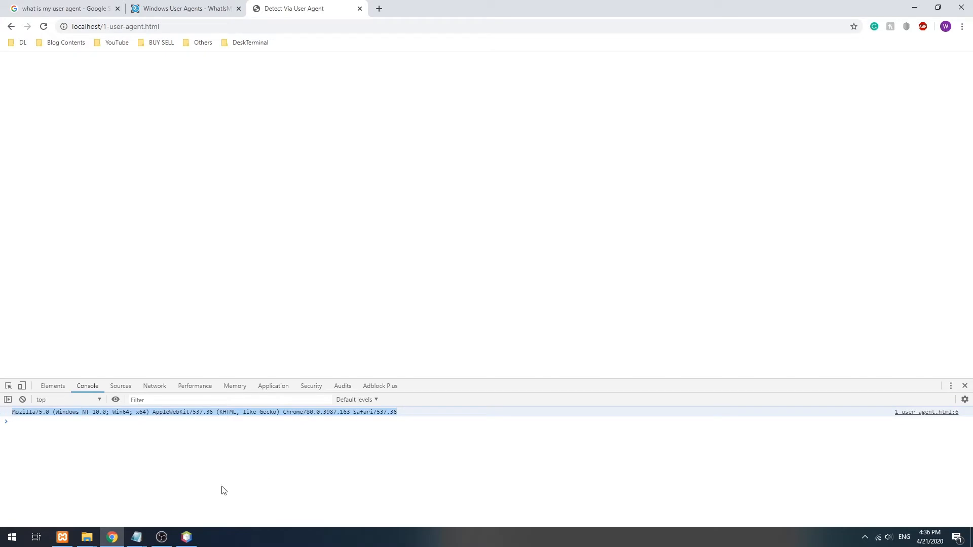
click(186, 537)
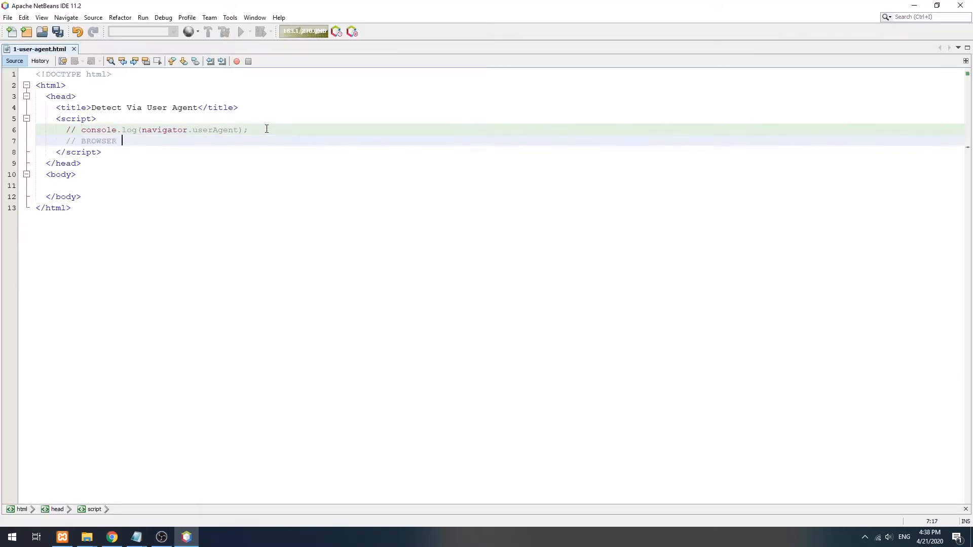
Step: Write a BROWSER CHECK if/else-if chain on navigator.userAgent.indexOf() for Chrome, Firefox, Opera, Edge, MSIE and Yandex
text(CHECK)
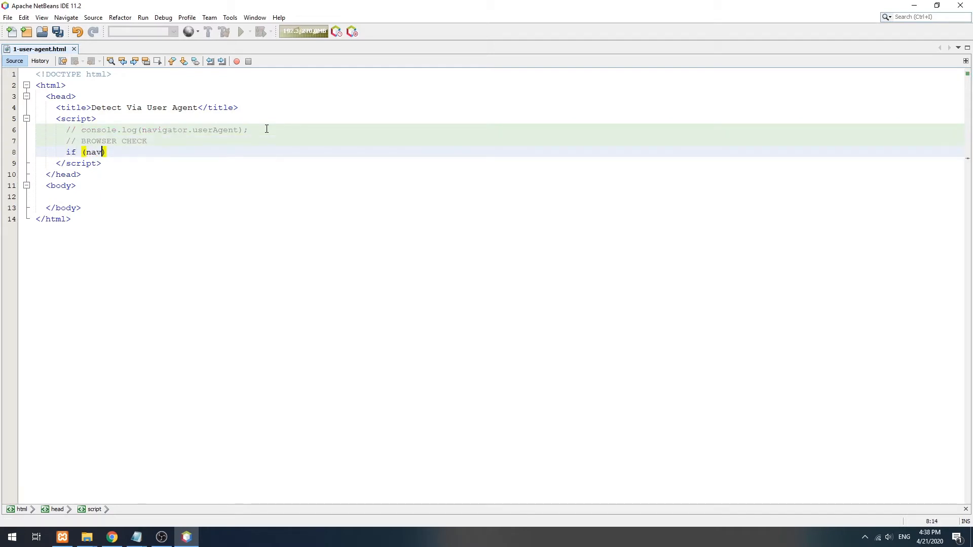
text(igator.userAgent.indexOf("Chrome)
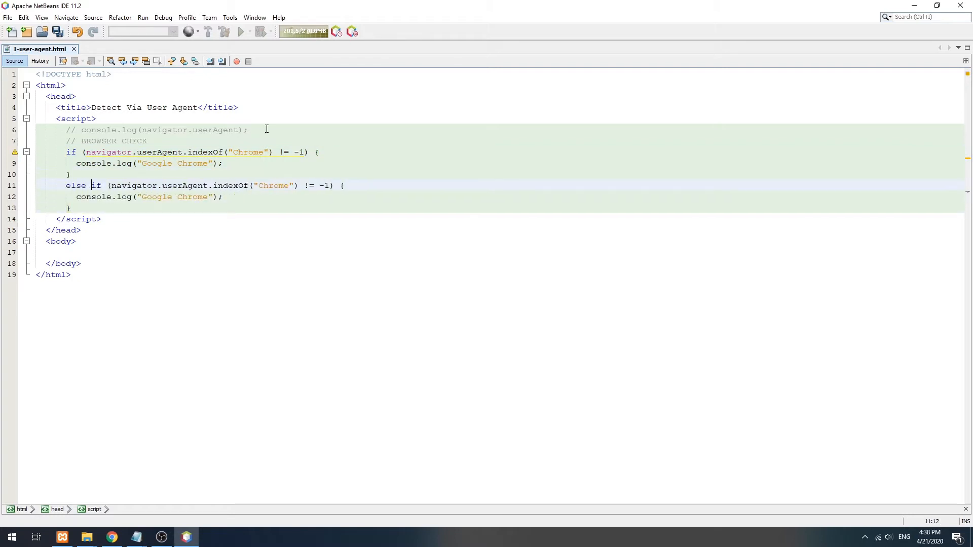
text(Firefox)
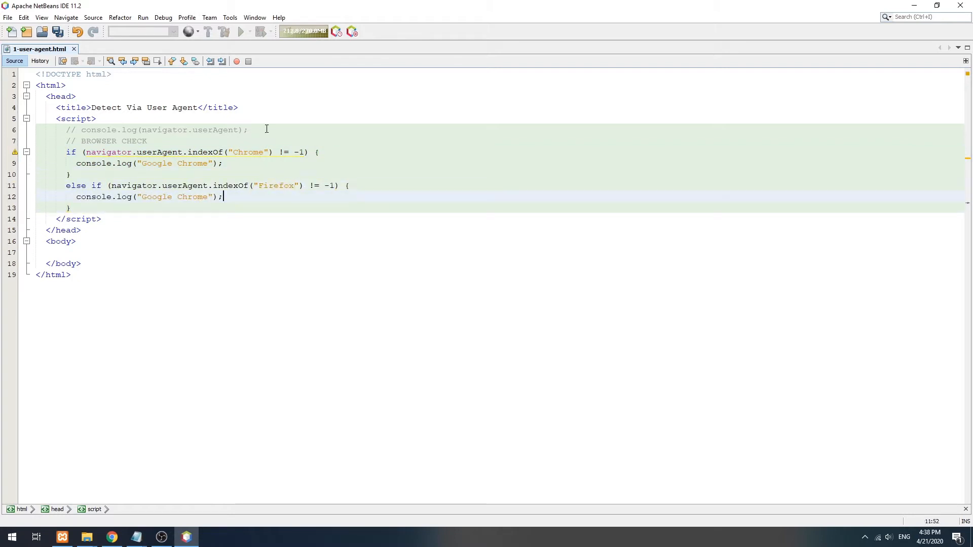
text(Mozilla Firefox)
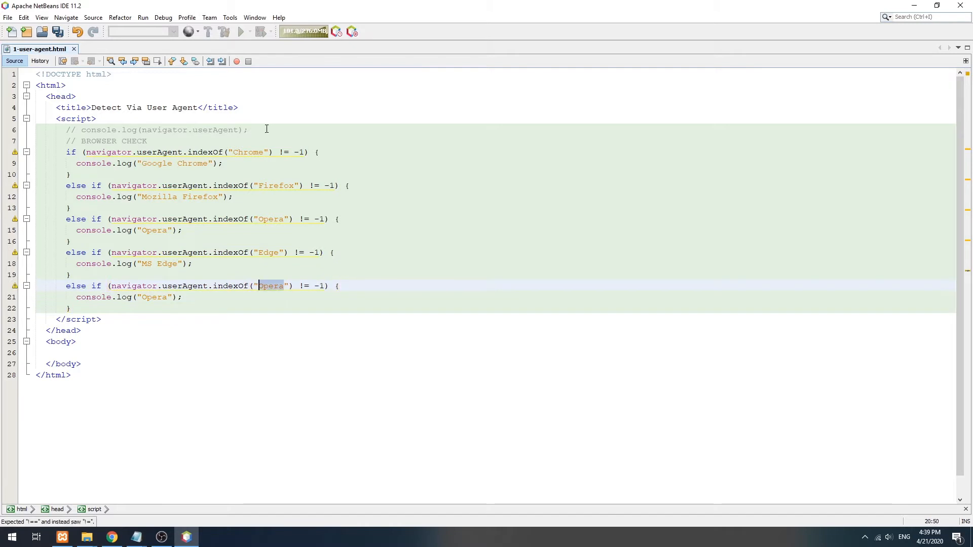
text(MSIE)
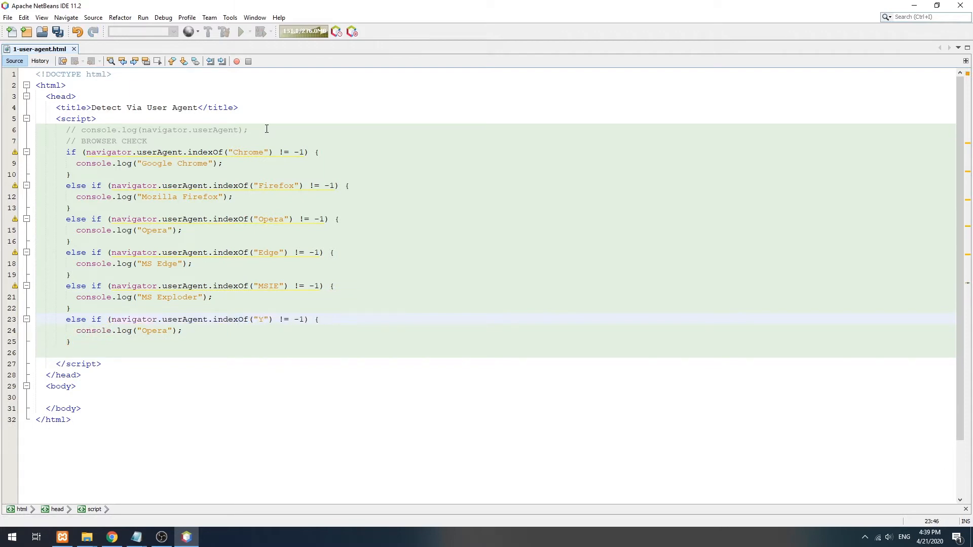
text(aBrowser)
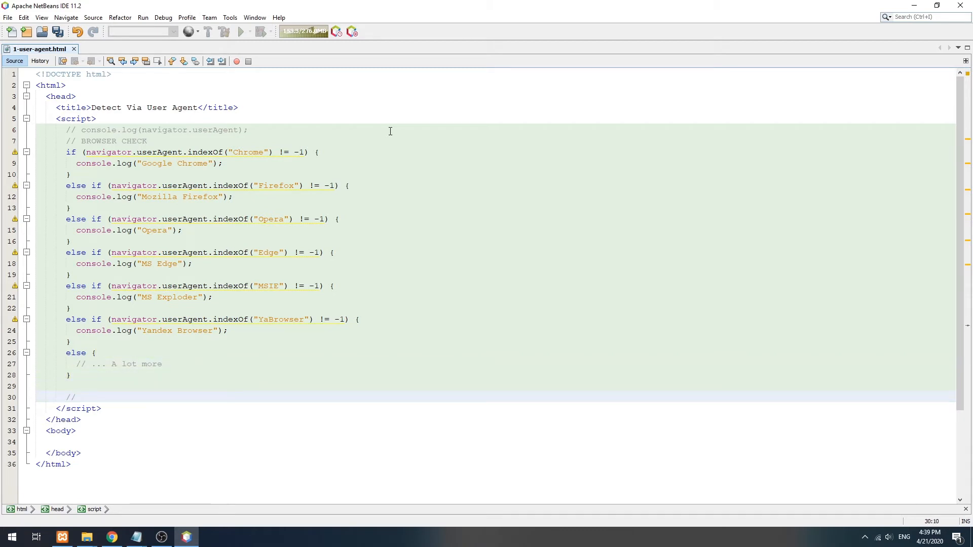
Step: Add an OS CHECK logging Android Device or Windows Device, note '// .. .A lot more', and save
text(// OS CHECK)
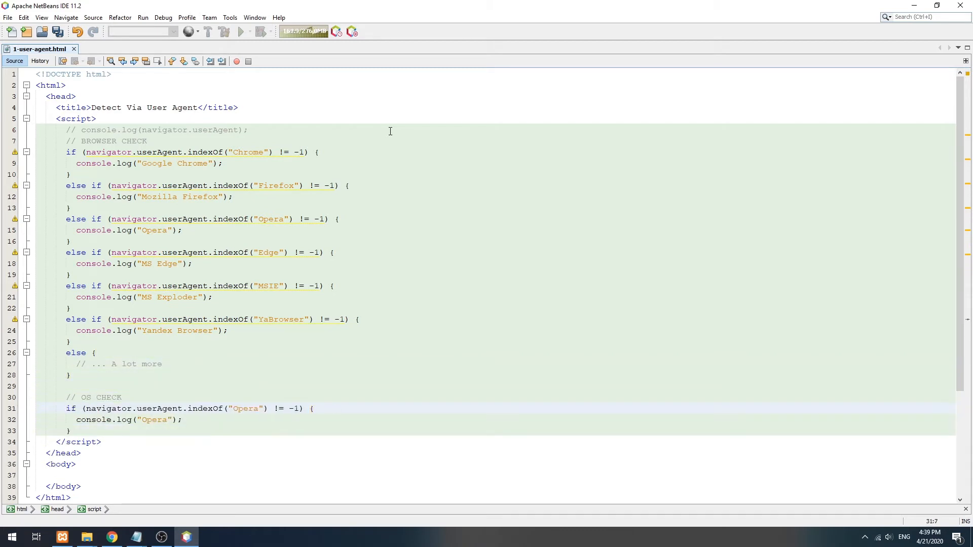
text(Android)
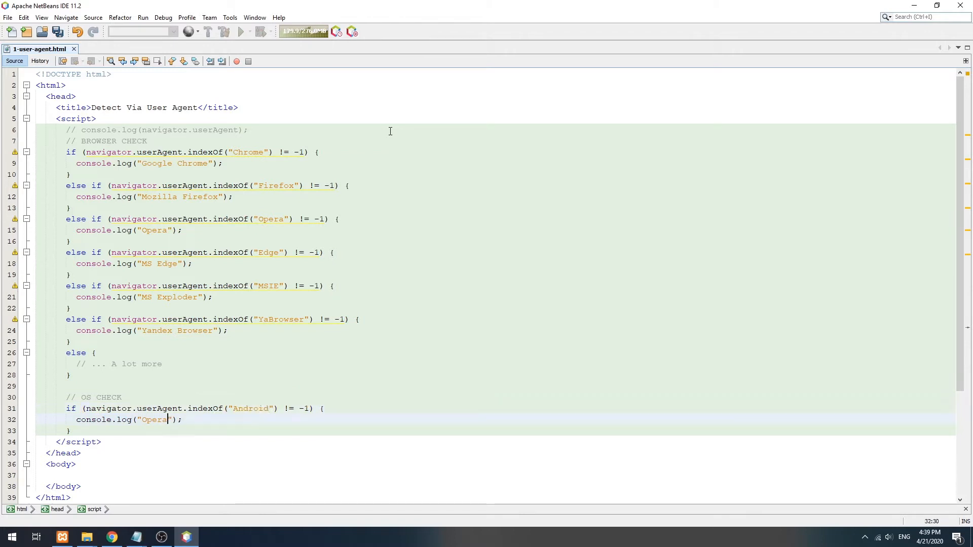
text(Android Device)
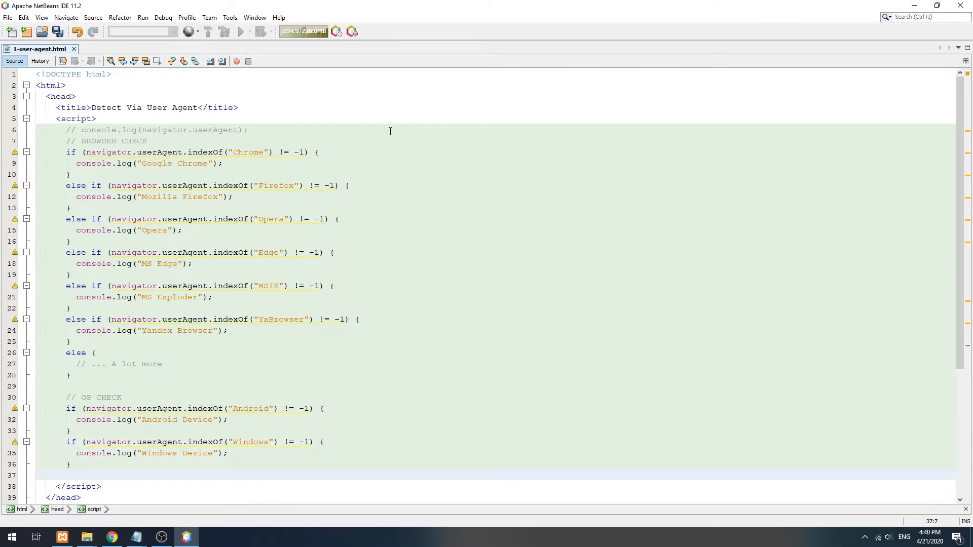
text(// .. .A lot more)
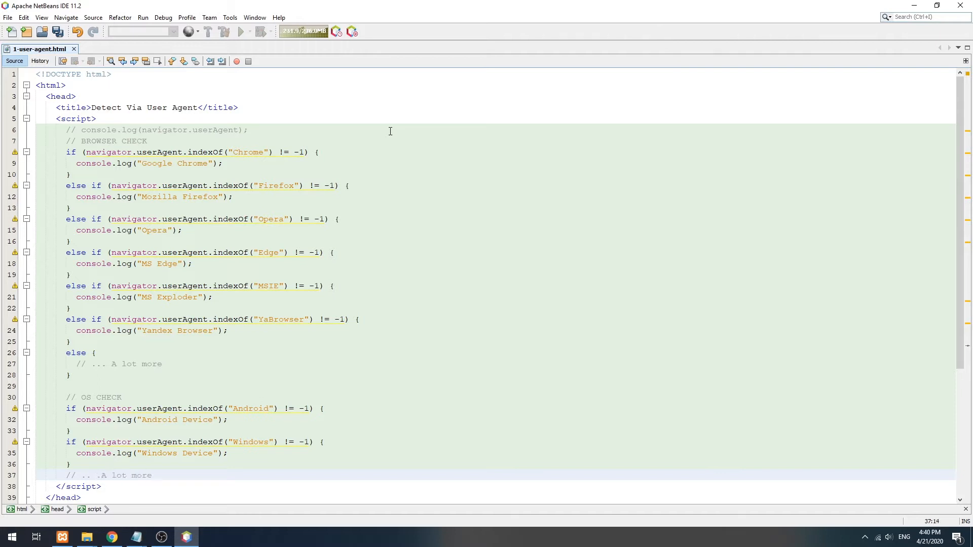
key(ctrl+s)
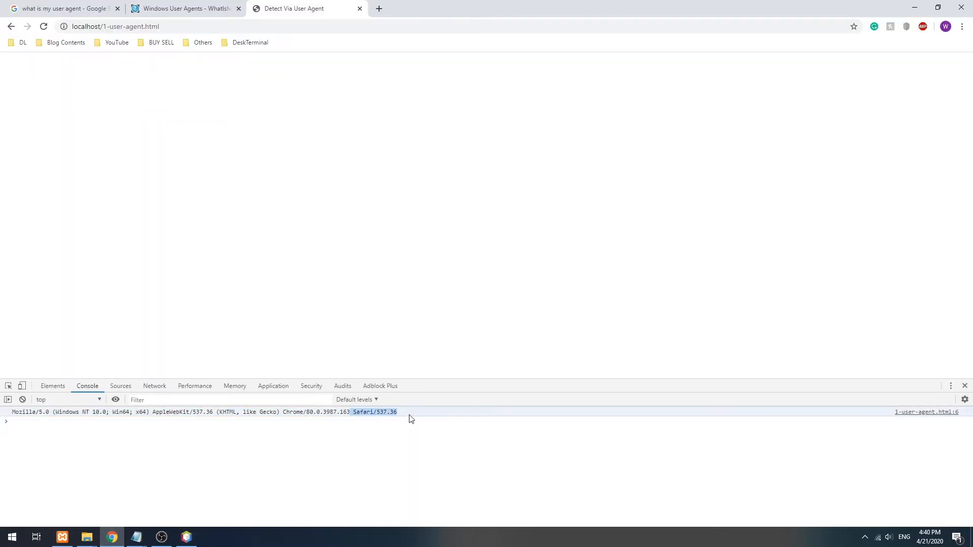
Step: View Chrome's version via Help > About Google Chrome, then start a fresh tab
click(961, 27)
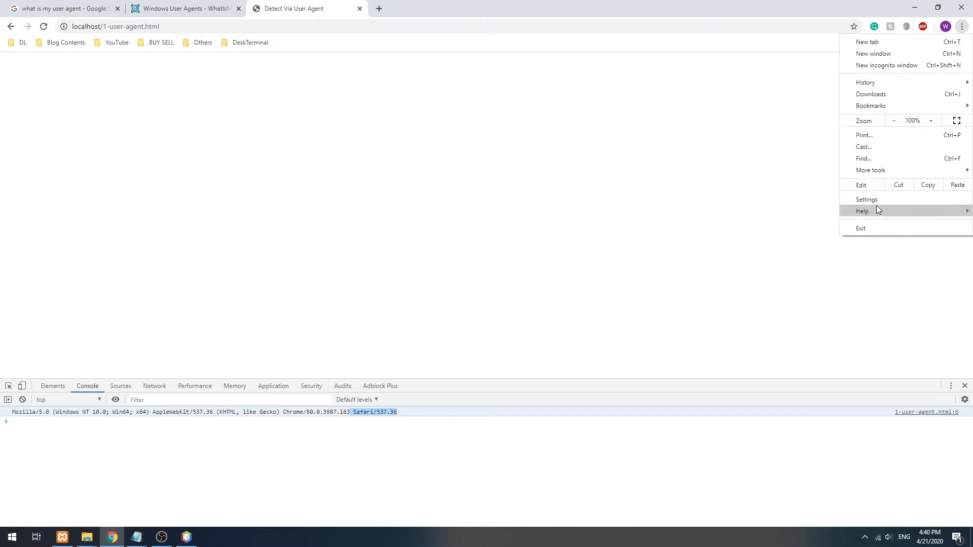
click(863, 211)
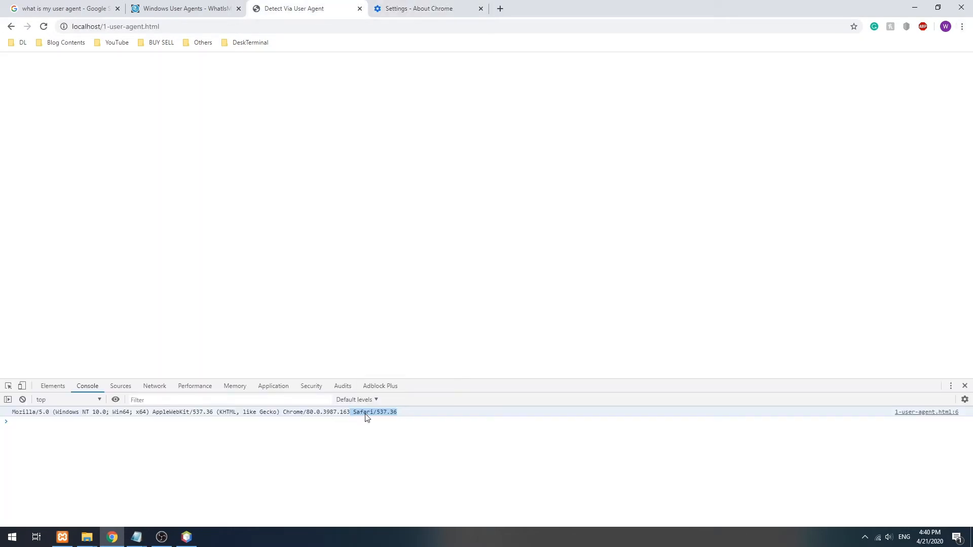
click(500, 8)
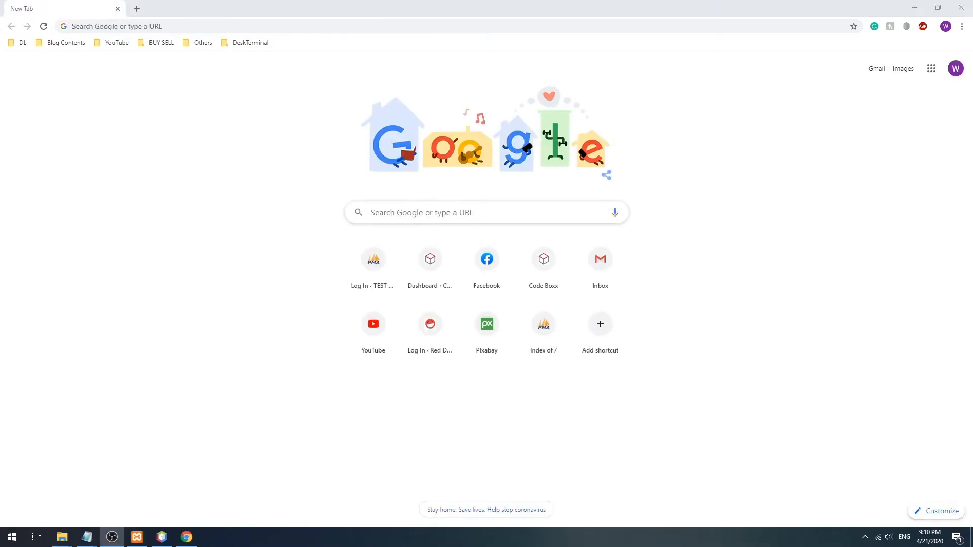
mouse_move(655, 93)
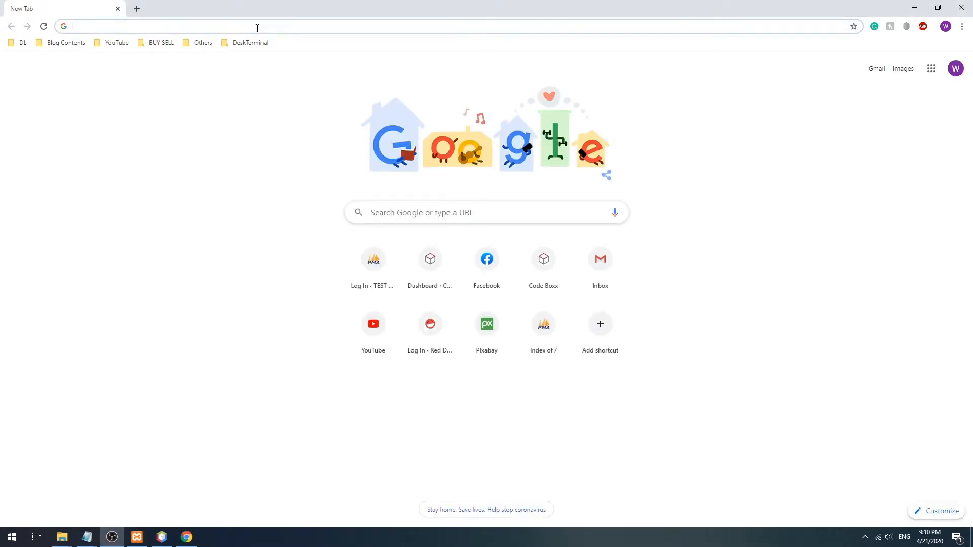
Step: Find jsDelivr and browse the bowser package page down to its CDN files
text(jsdelivr.com/package/npm/bowser)
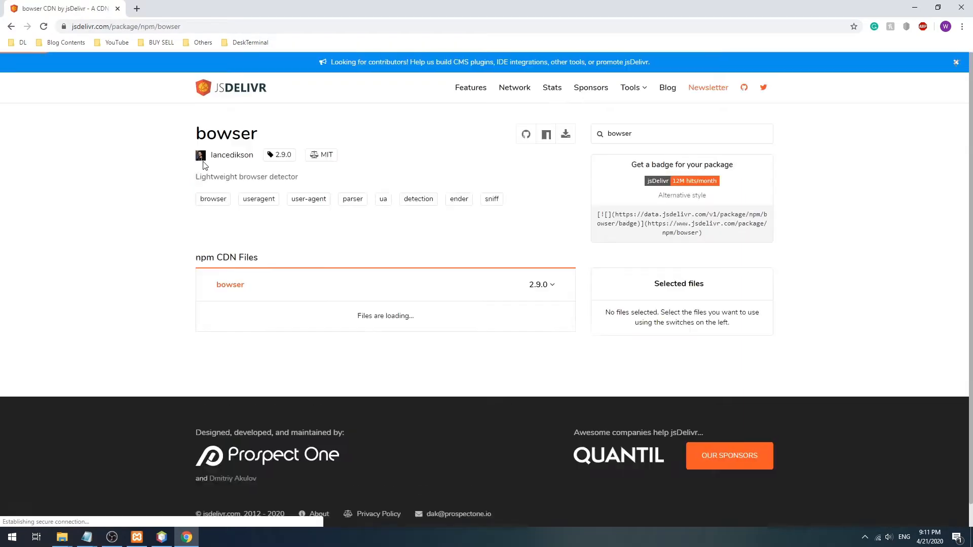
scroll(down, 3)
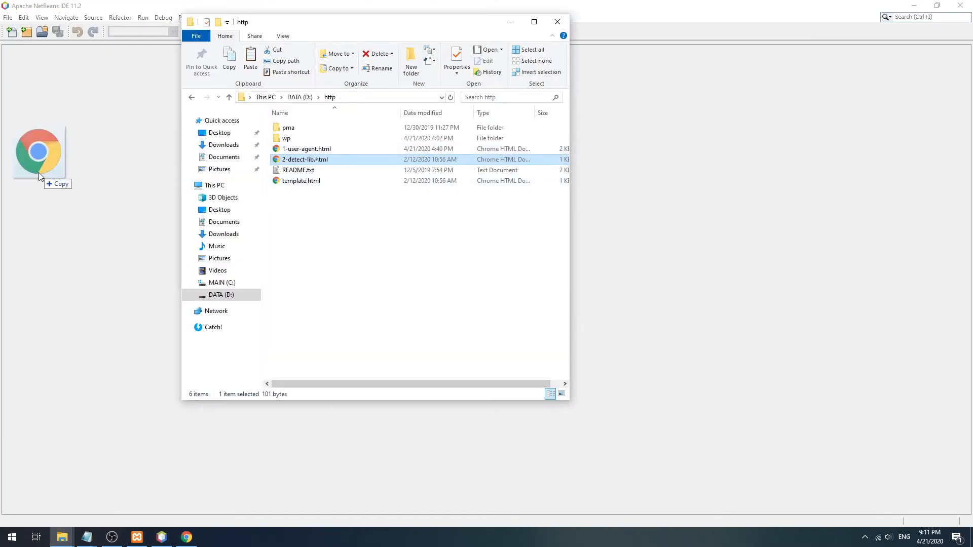
Step: Open 2-detect-lib.html from D:\http in NetBeans
double_click(305, 159)
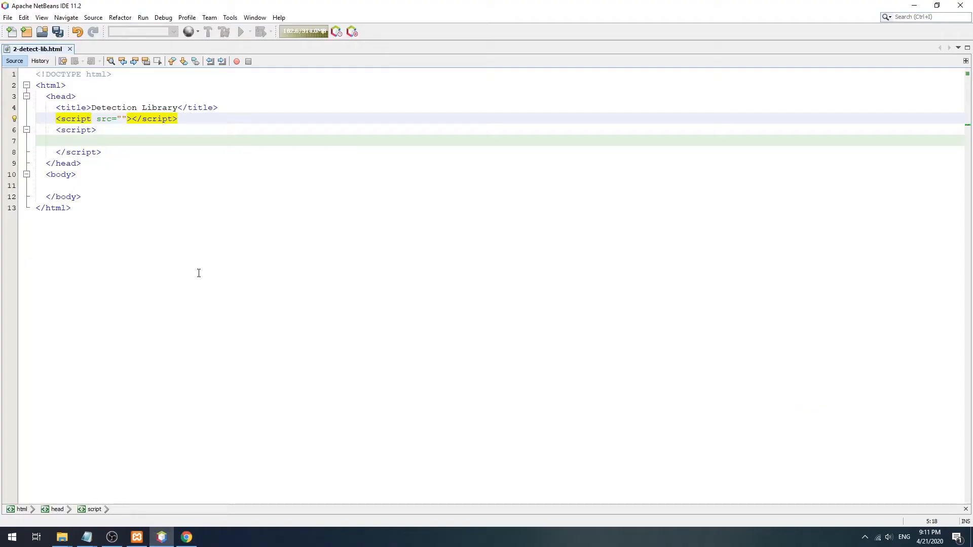
Step: Add a window load listener that logs bowser.getParser(navigator.userAgent).getResult()
text(window)
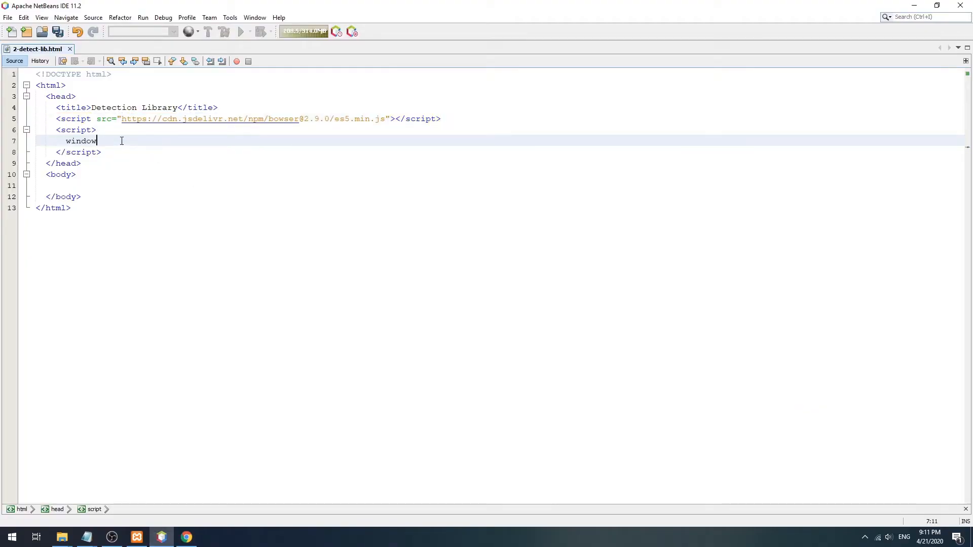
text(.addEventListener())
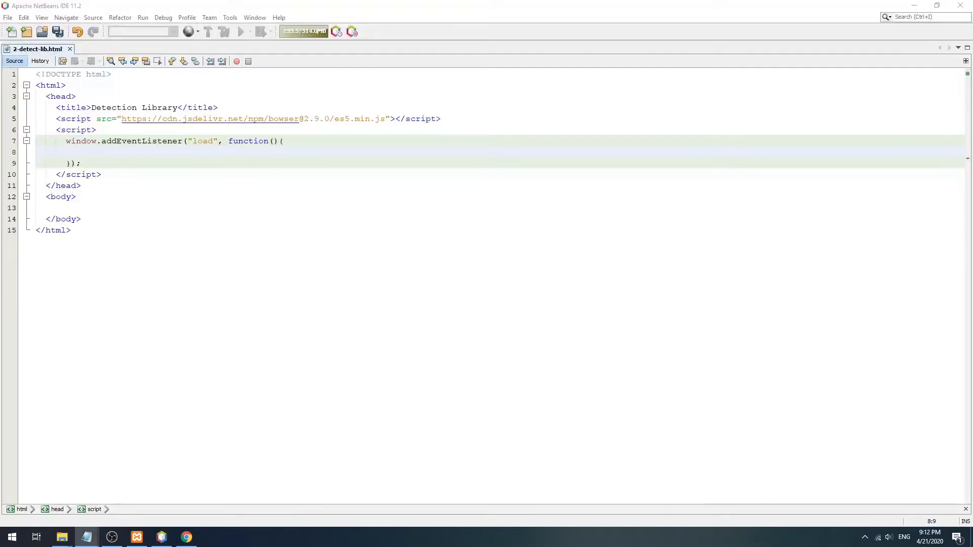
text(var res)
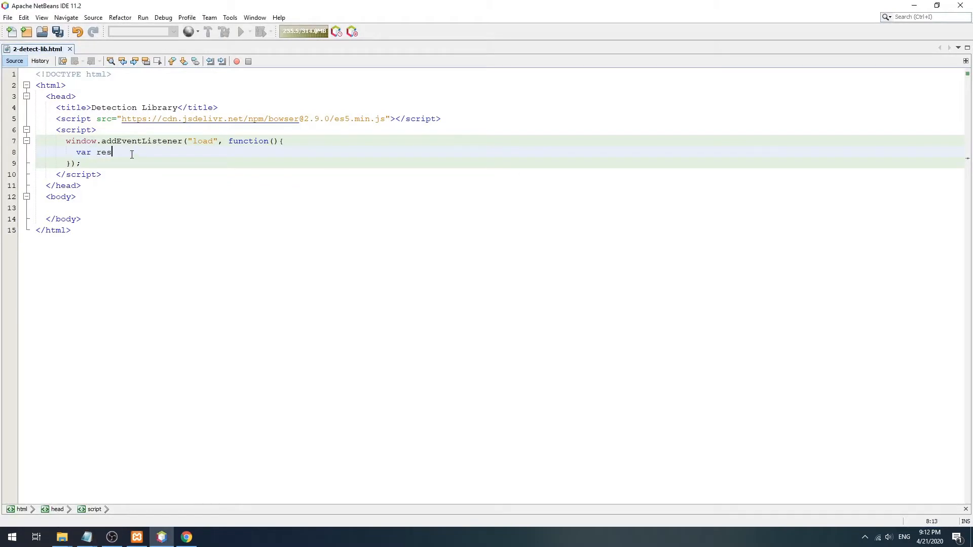
text(ult = bowser.getParser().getResult();)
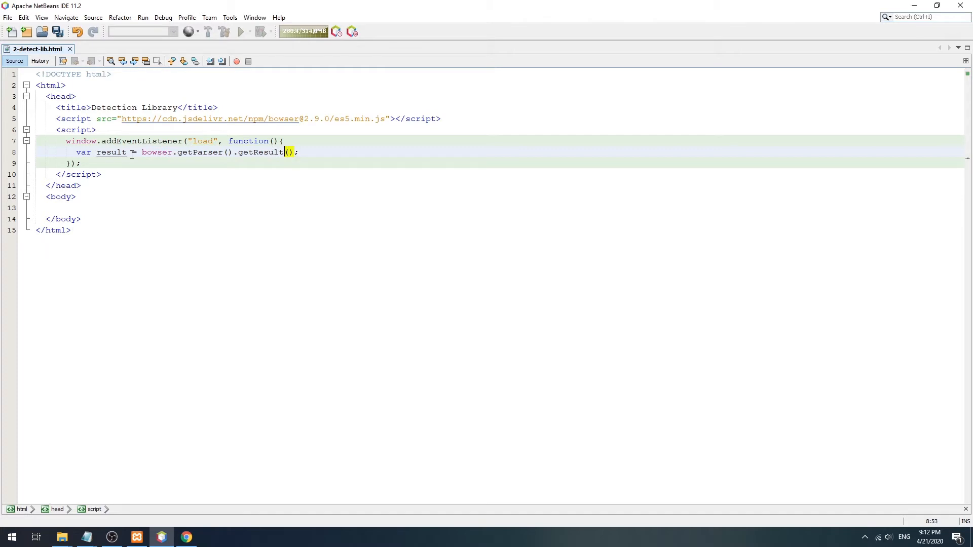
text(navigator.)
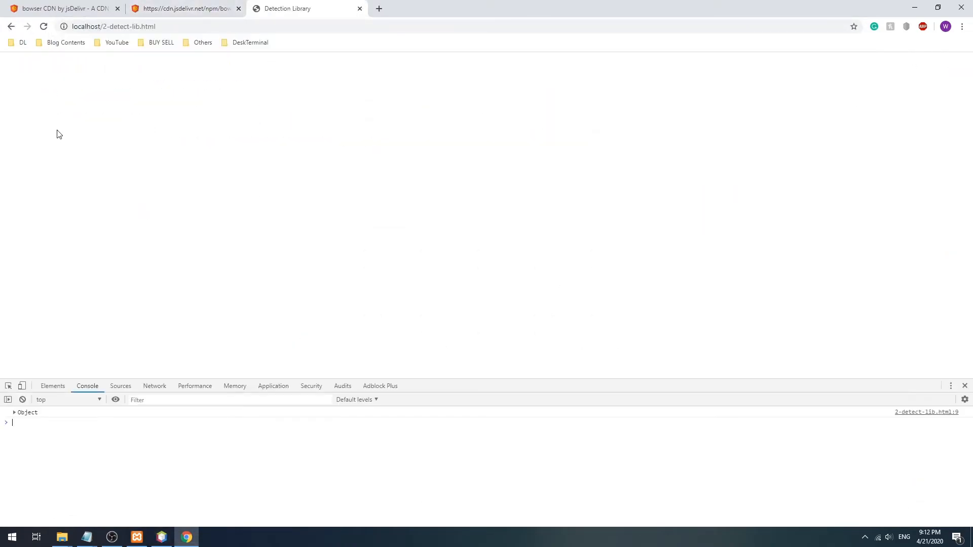
Step: Inspect the logged Bowser result object in Chrome's DevTools console
click(13, 413)
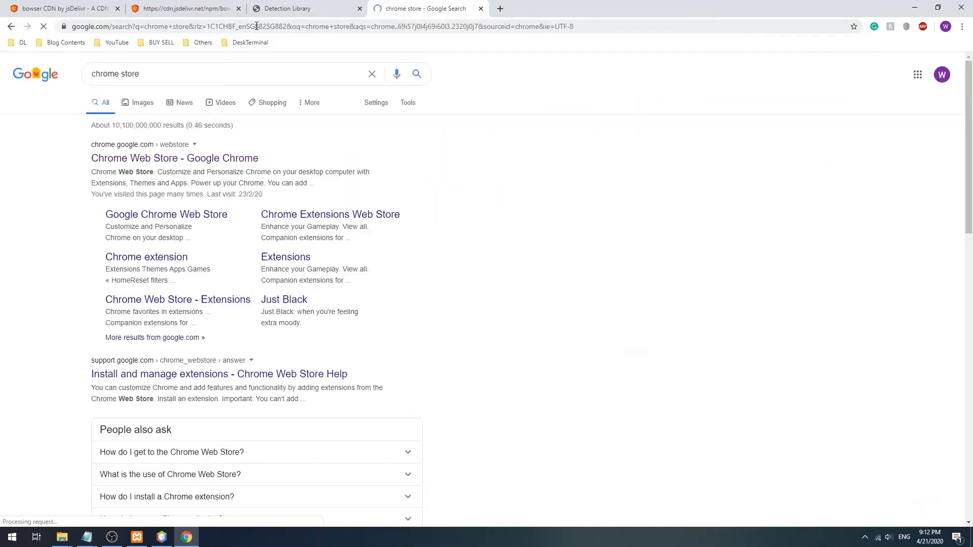
Step: Search the Chrome Web Store for 'change user agent' and open the User-Agent Switcher listing
click(174, 158)
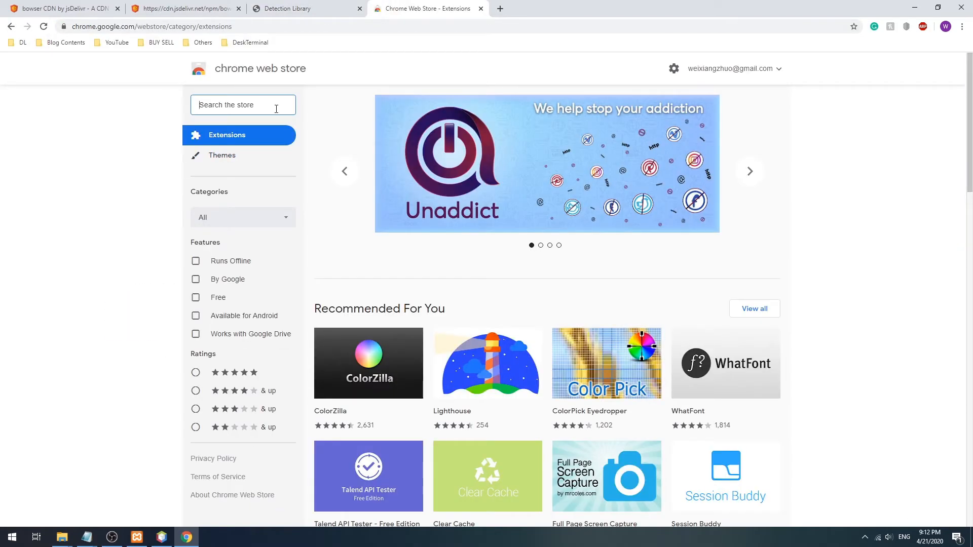
text(change user agent)
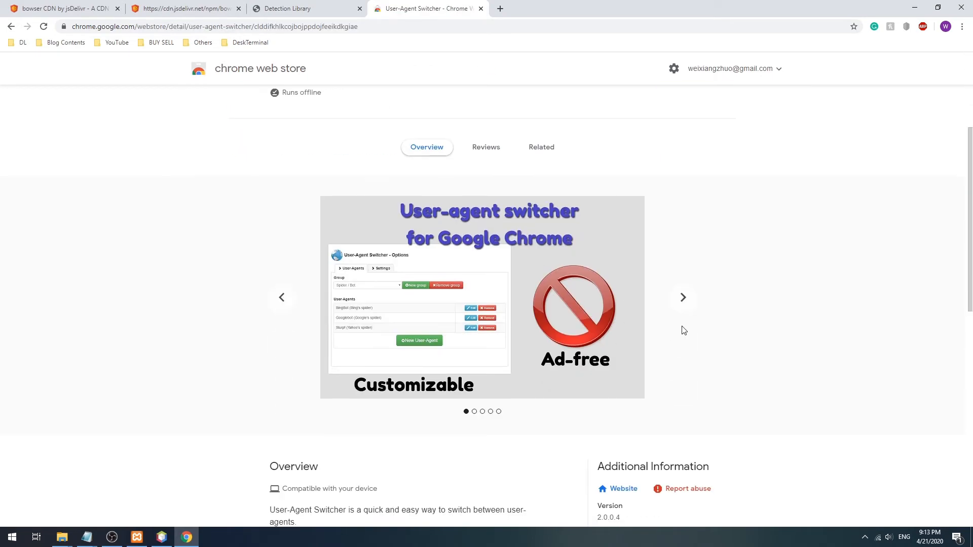
scroll(down, 3)
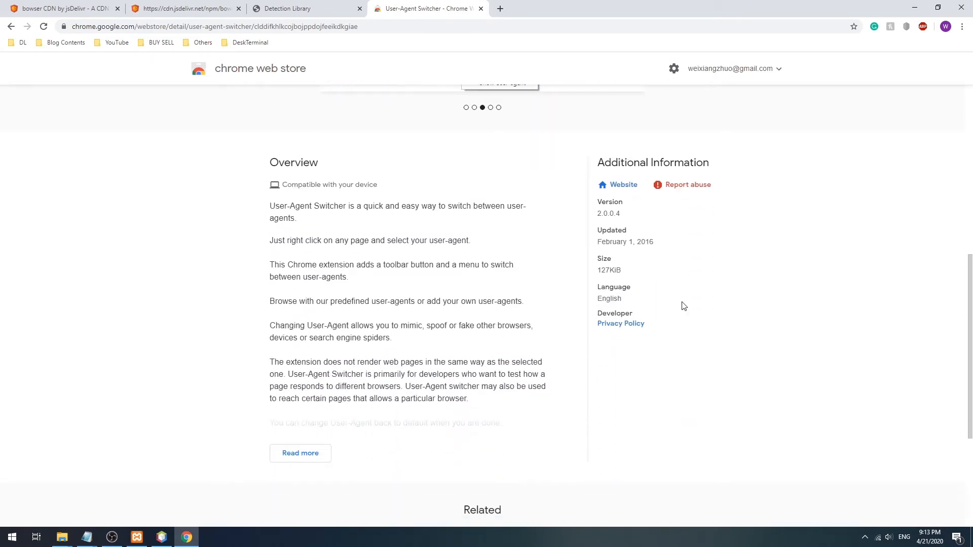
drag(269, 325, 391, 337)
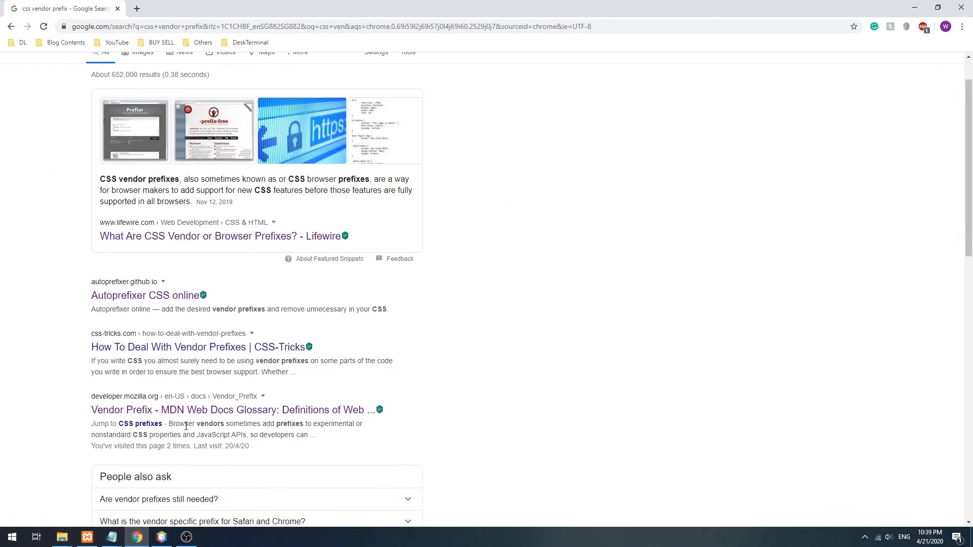
Step: Read the MDN Vendor Prefix article, copy the prefix detection snippet, and return to NetBeans
click(231, 410)
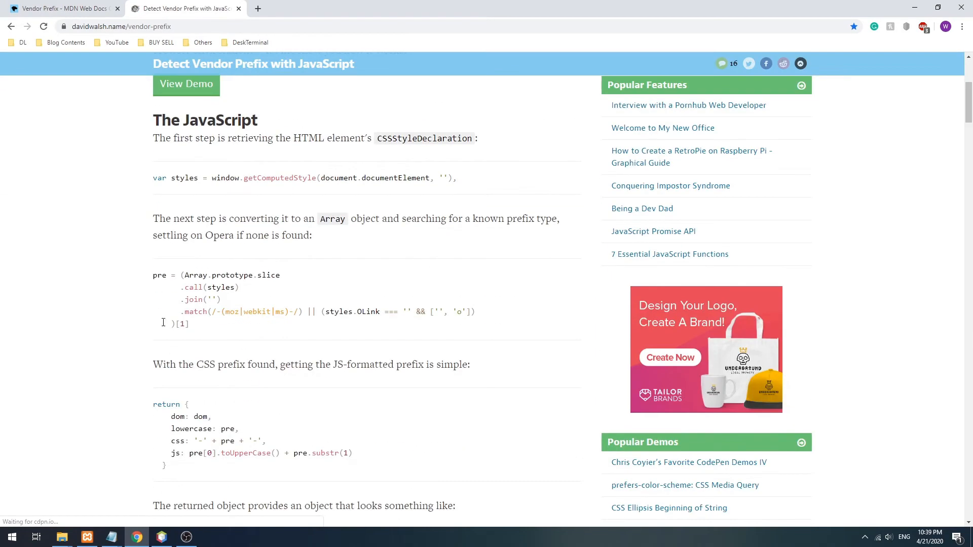
scroll(down, 3)
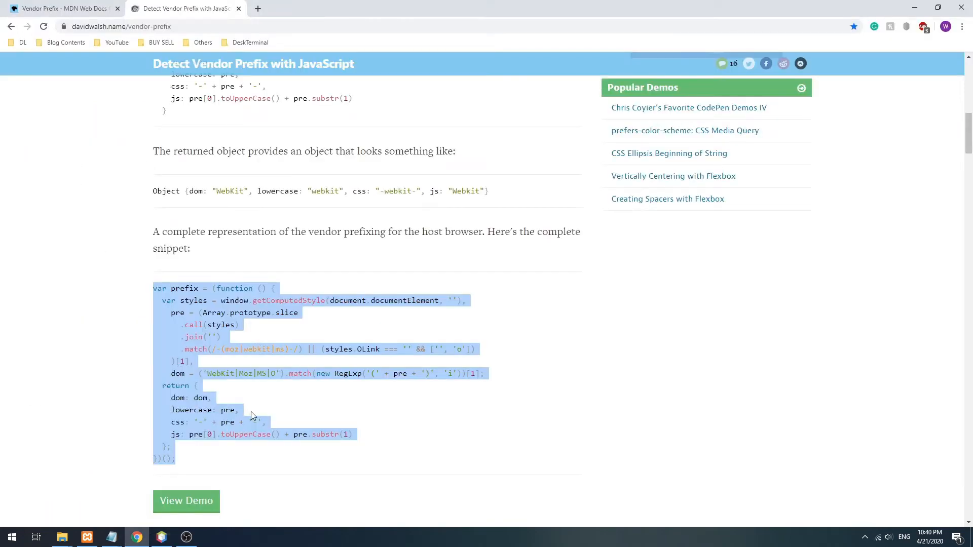
click(161, 537)
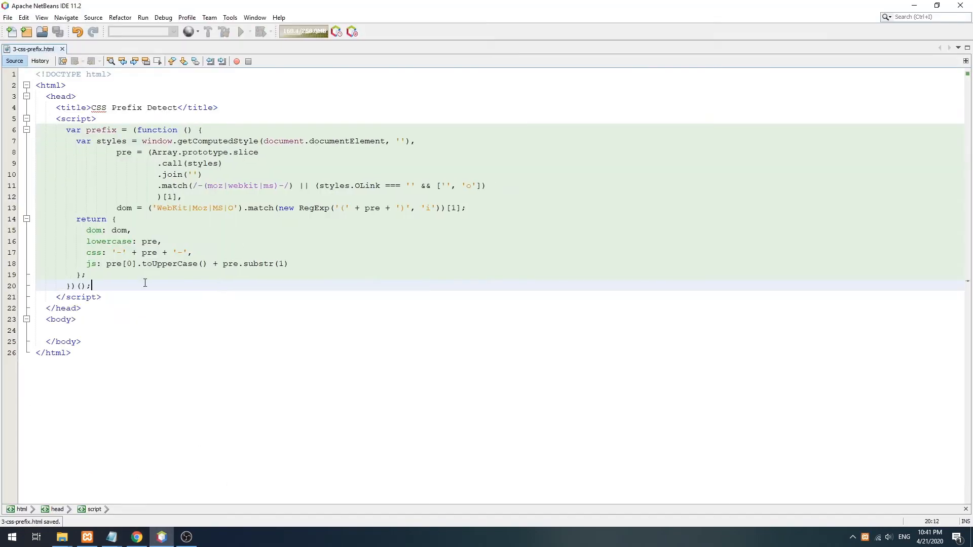
Step: Add console.log(prefix) to 3-css-prefix.html so the detected CSS prefix is logged
text(console.log(prefix))
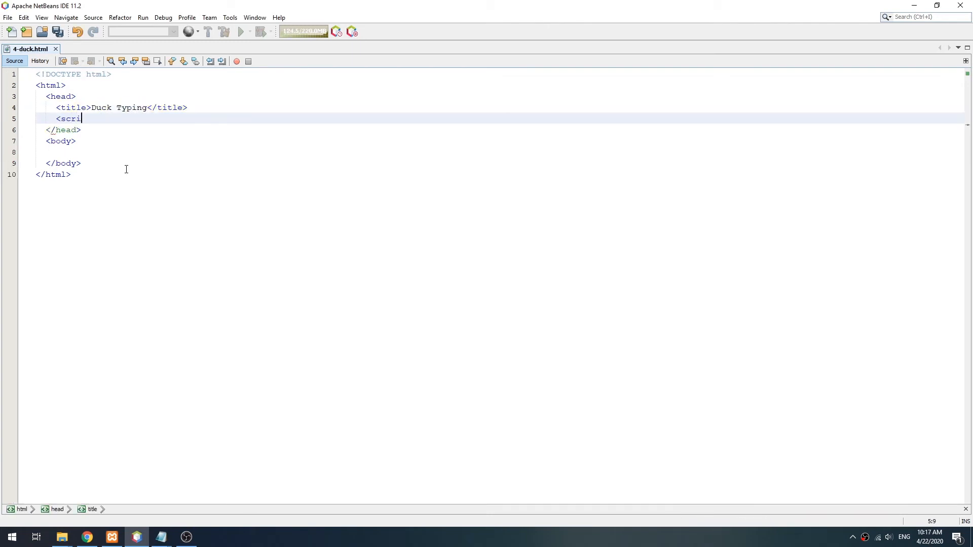
Step: Define isOpera (window.opr/window.opera), isChrome (window.chrome) and isIE (document.documentMode) checks
text(pt>)
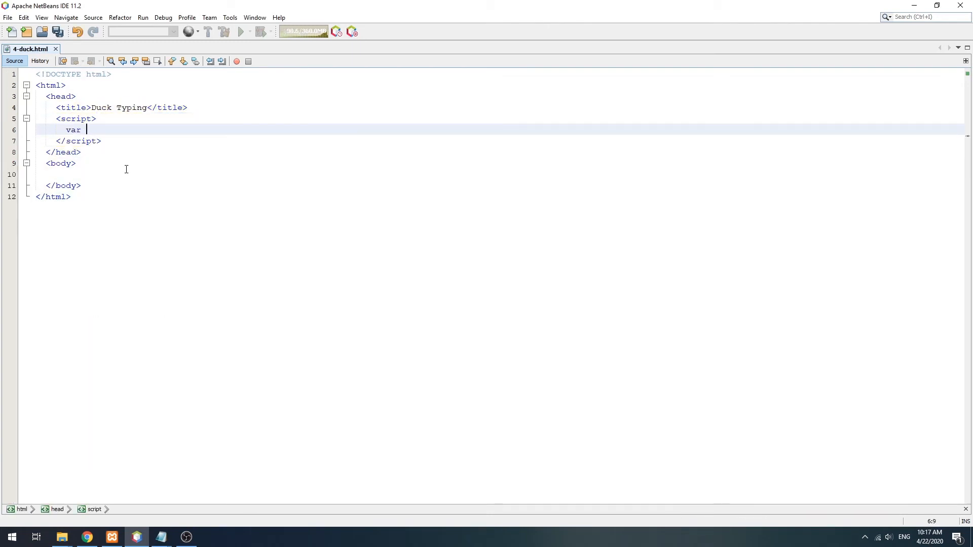
text(isOpera = !!window)
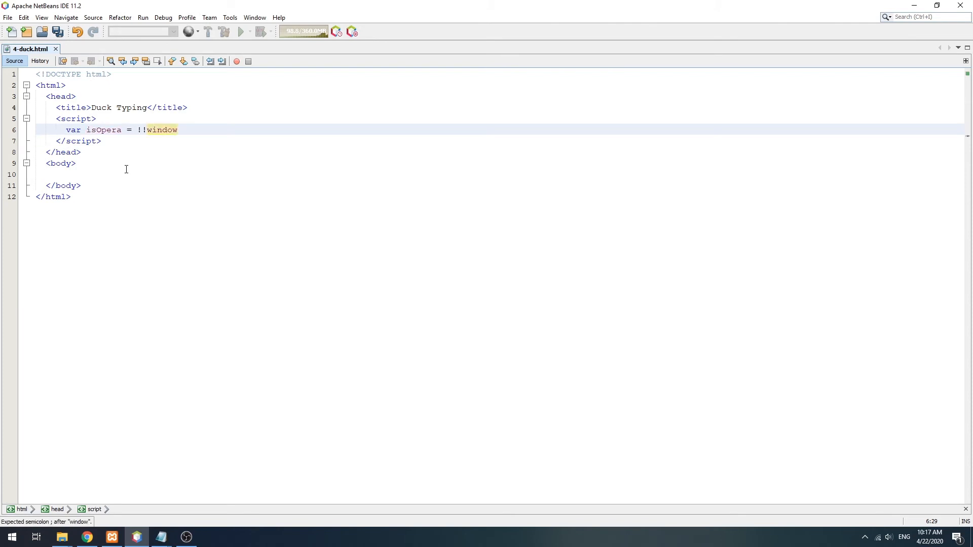
text(.opr || !!)
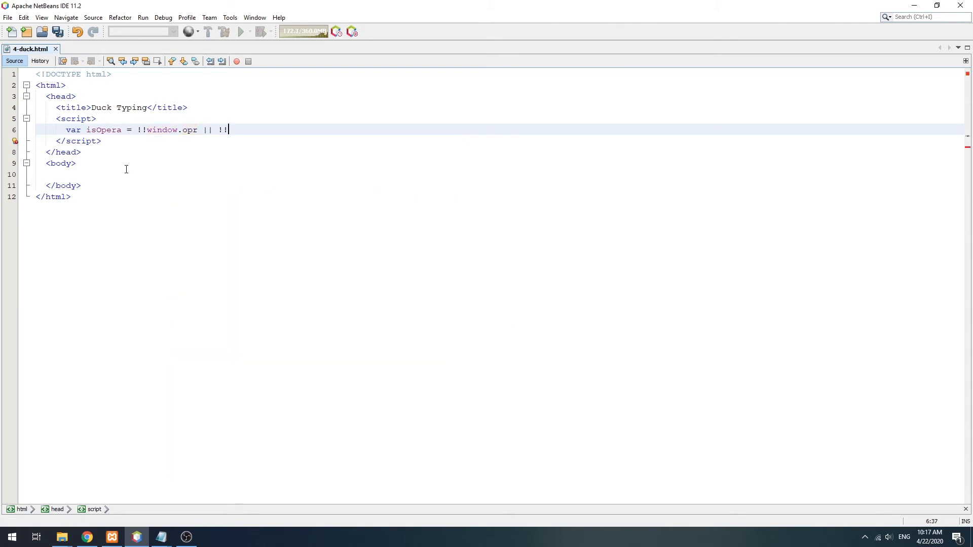
text(window.opera;)
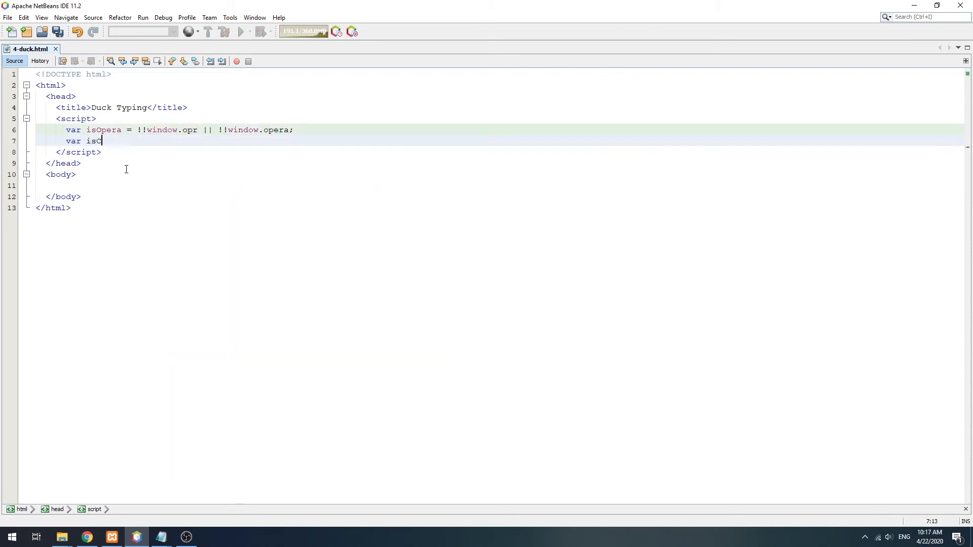
text(hrome = !!window.chro)
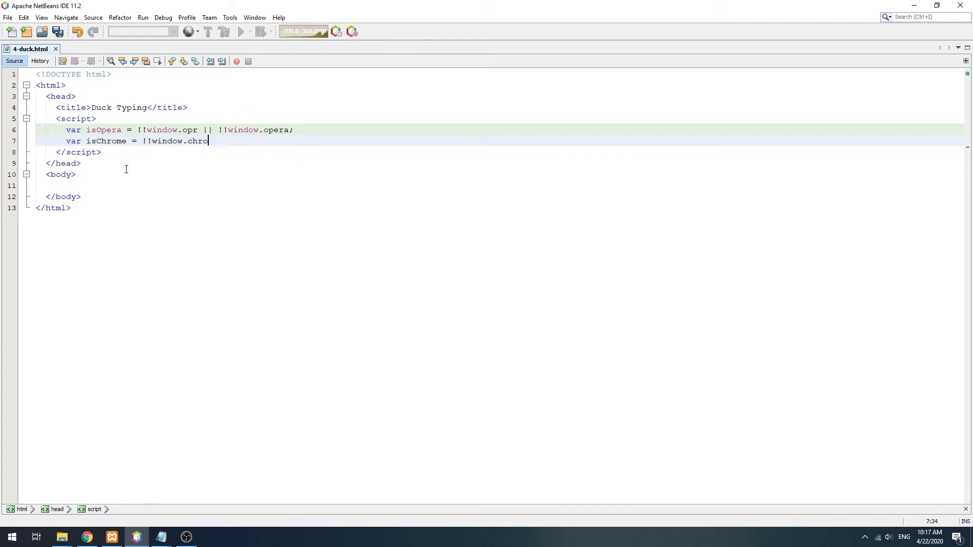
text(me;)
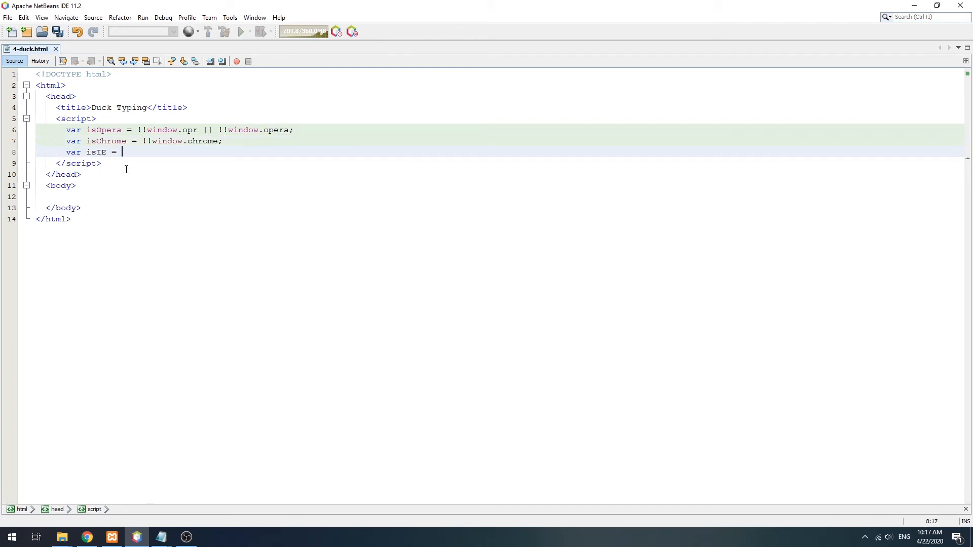
text(!!document.documentMode;)
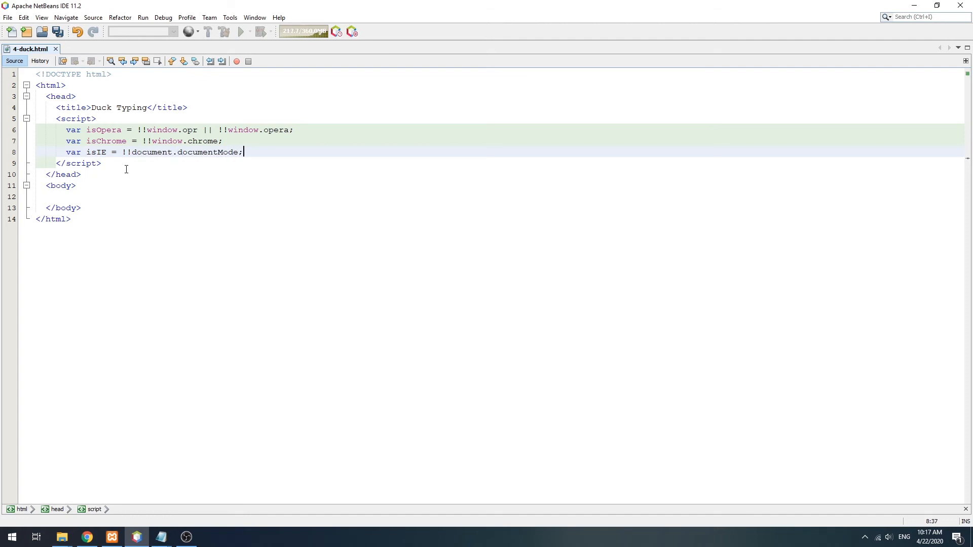
Step: Add isFF via typeof InstallTrigger !== "undefined", an '// AND SO ON...' comment, and console.log(isOpera)
text(var isFF =)
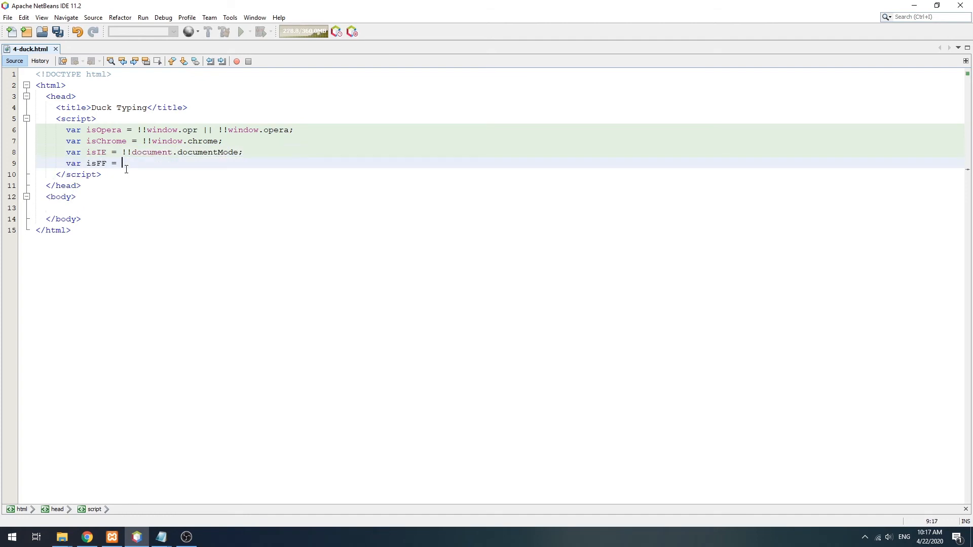
text(typeof)
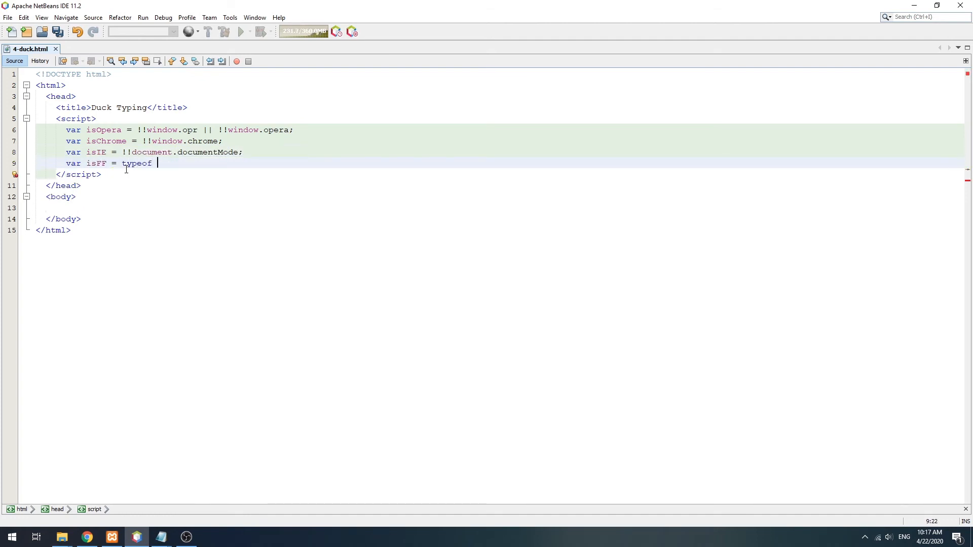
text(InstallTrigger !== "")
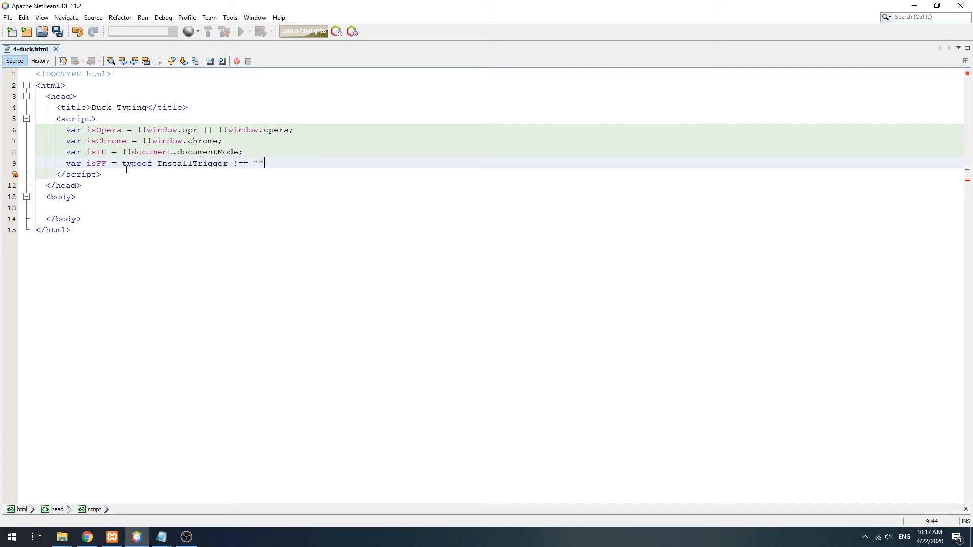
text(un)
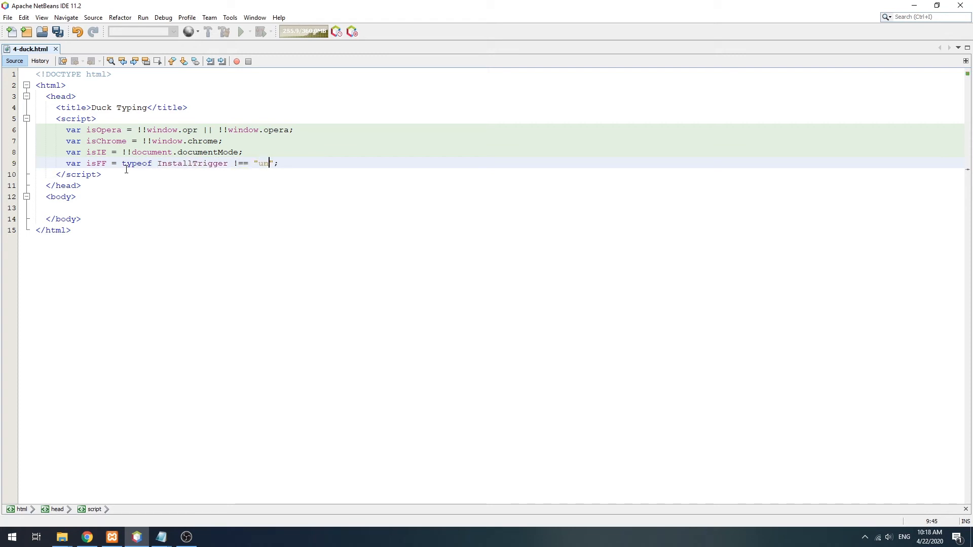
text(defined)
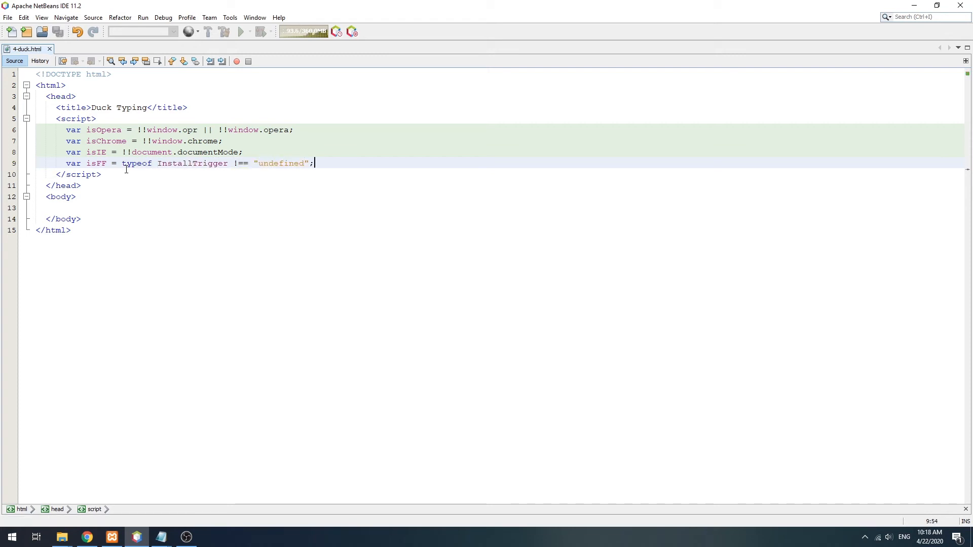
text(// AND SO ON...)
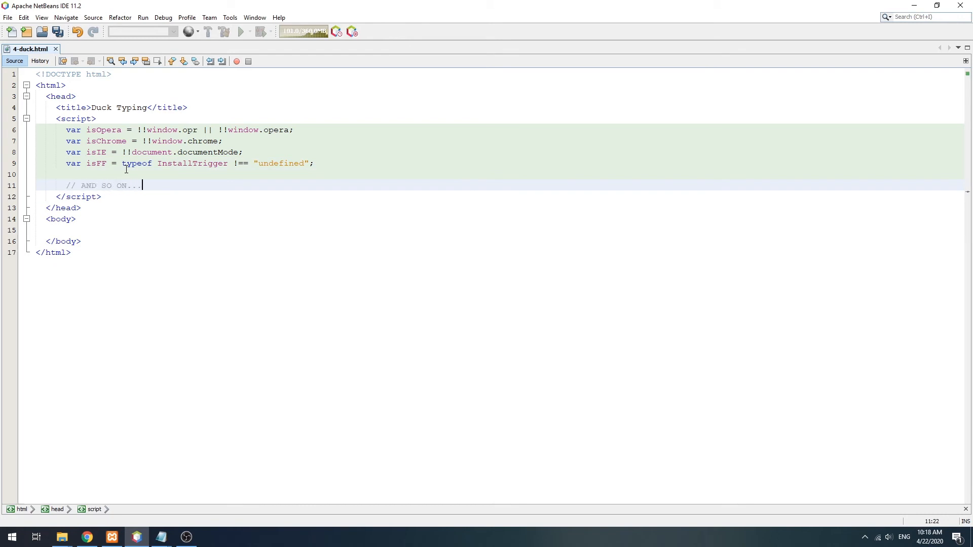
text(console.log())
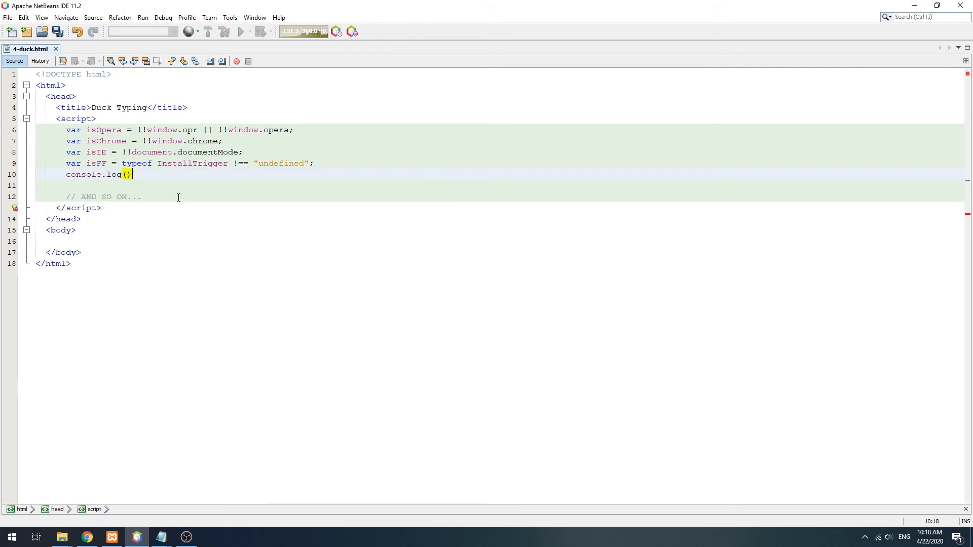
text(isOpera)
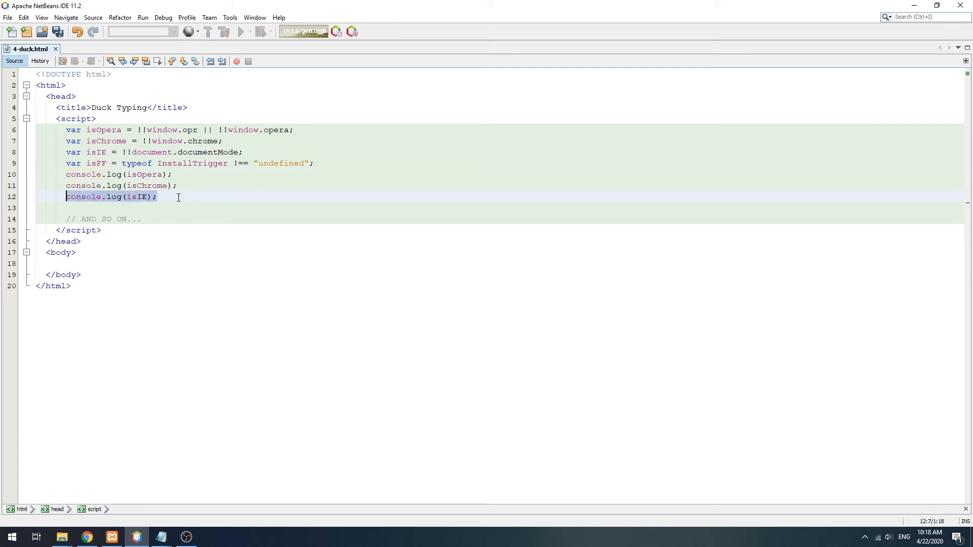
click(87, 537)
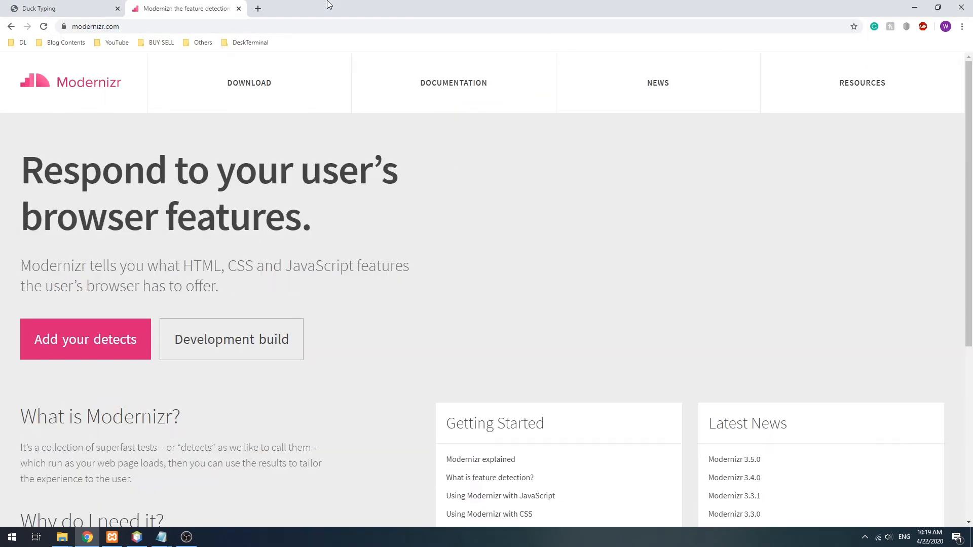
Step: Tick Local Storage in the Modernizr builder, download and keep modernizr-custom.js, then show the http folder
click(85, 338)
text(geo)
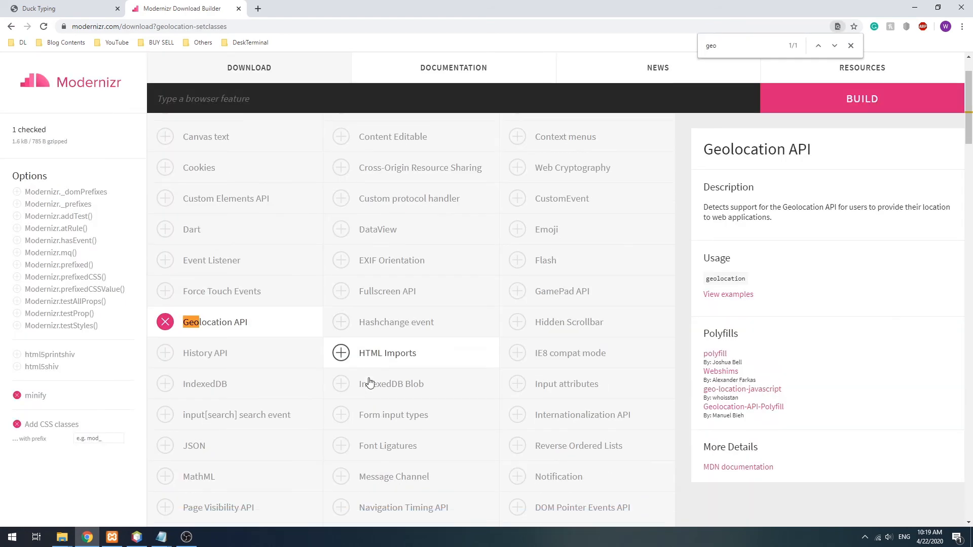
text(local s)
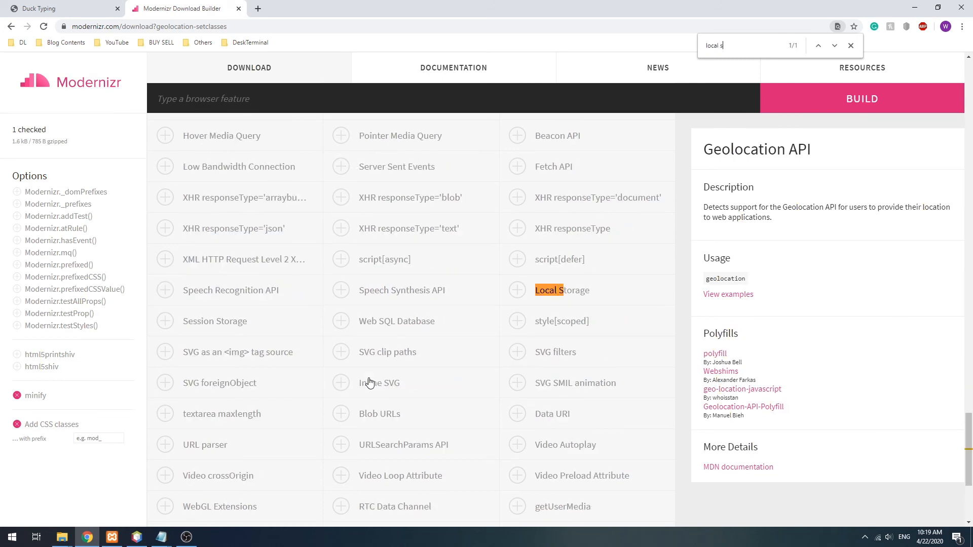
click(517, 289)
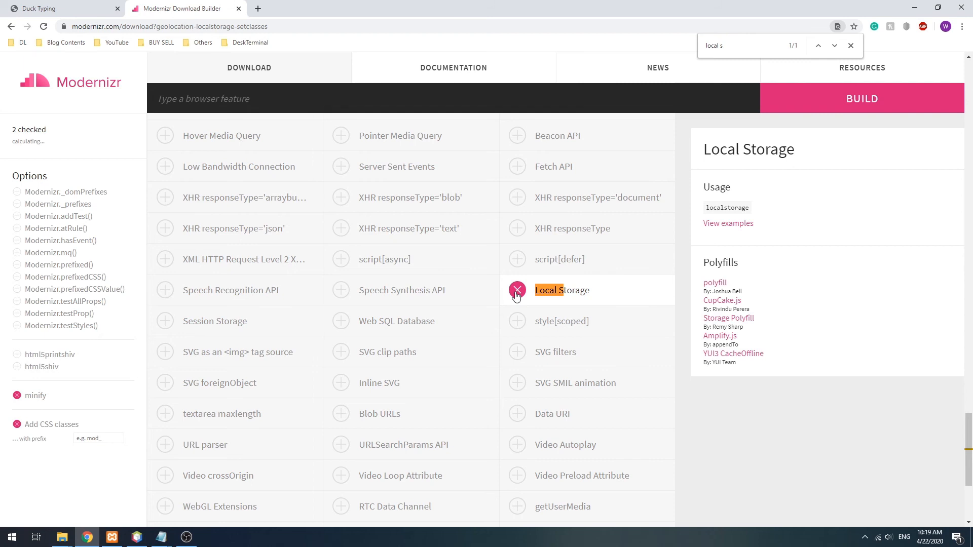
click(861, 98)
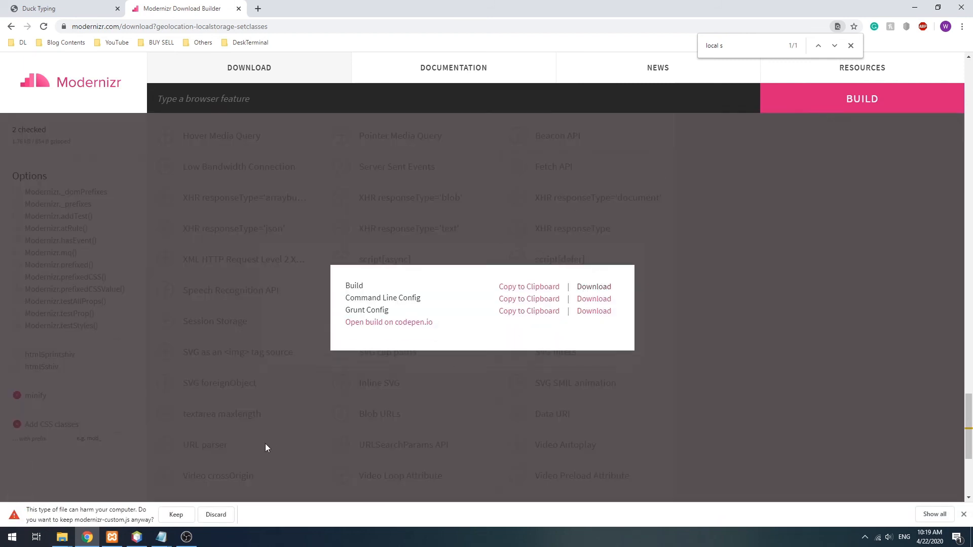
click(175, 515)
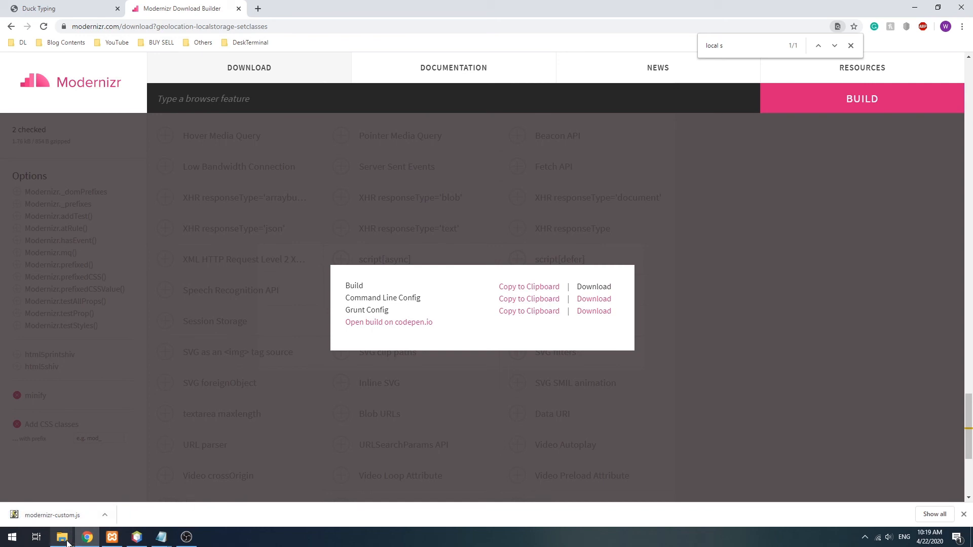
click(61, 537)
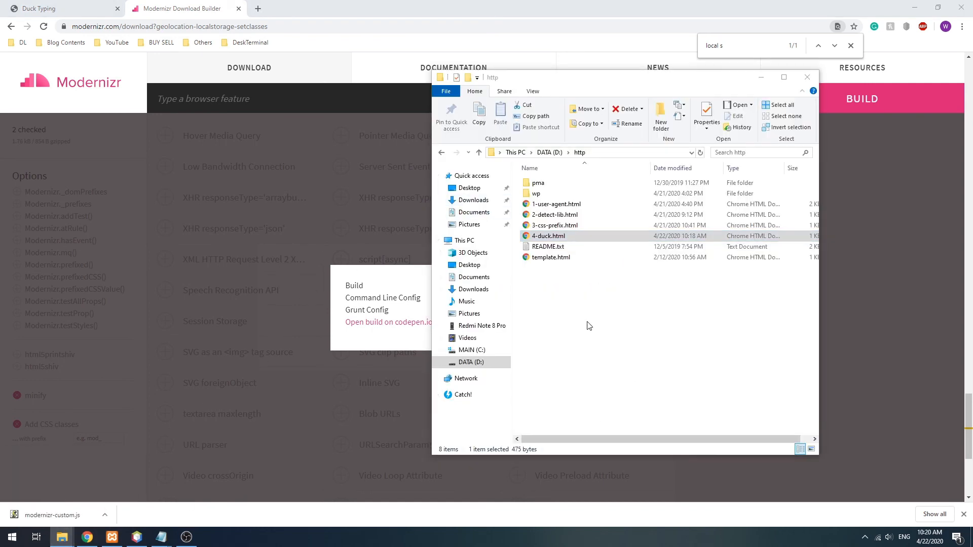
mouse_move(751, 312)
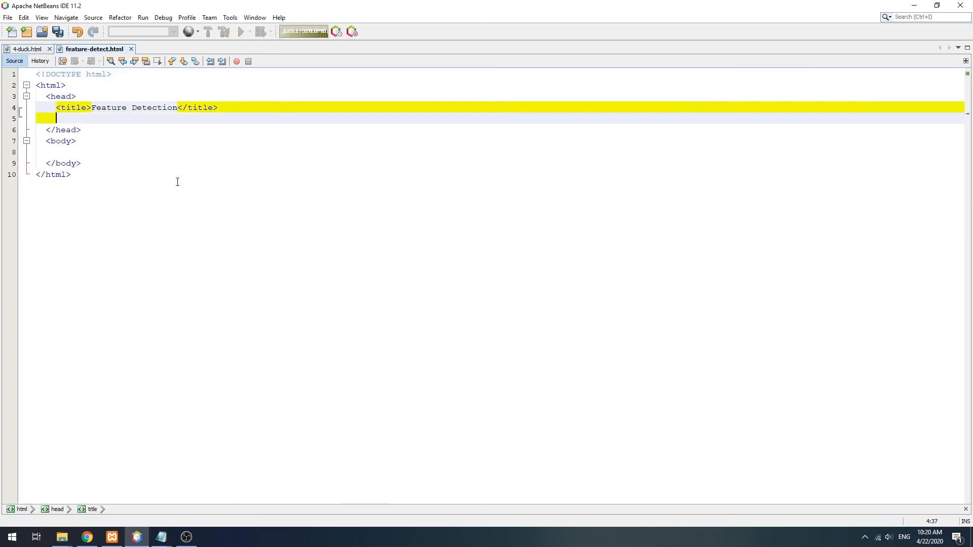
Step: Add <script src="modernizr-custom.js"> and an if (Modernizr.localstorage) branch to feature-detect.html
text(<script src)
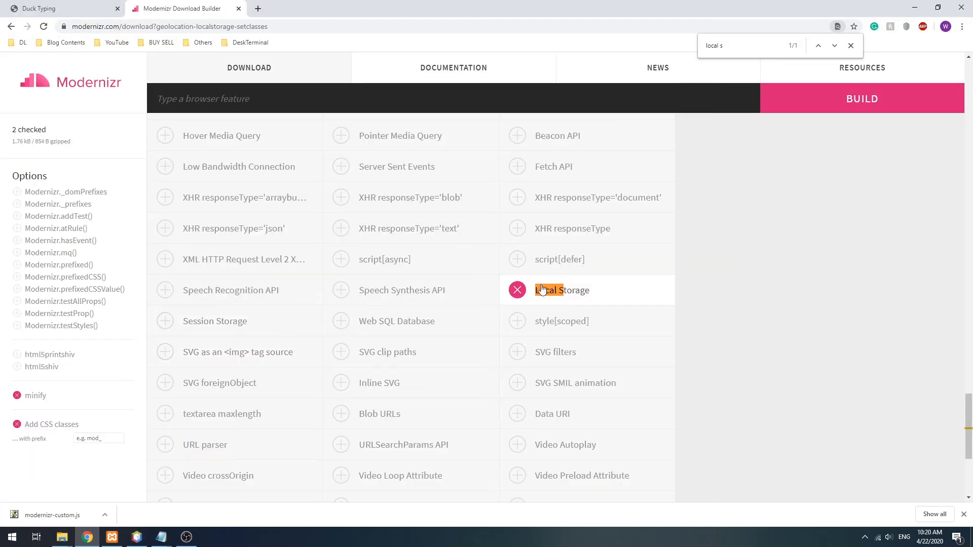
click(562, 290)
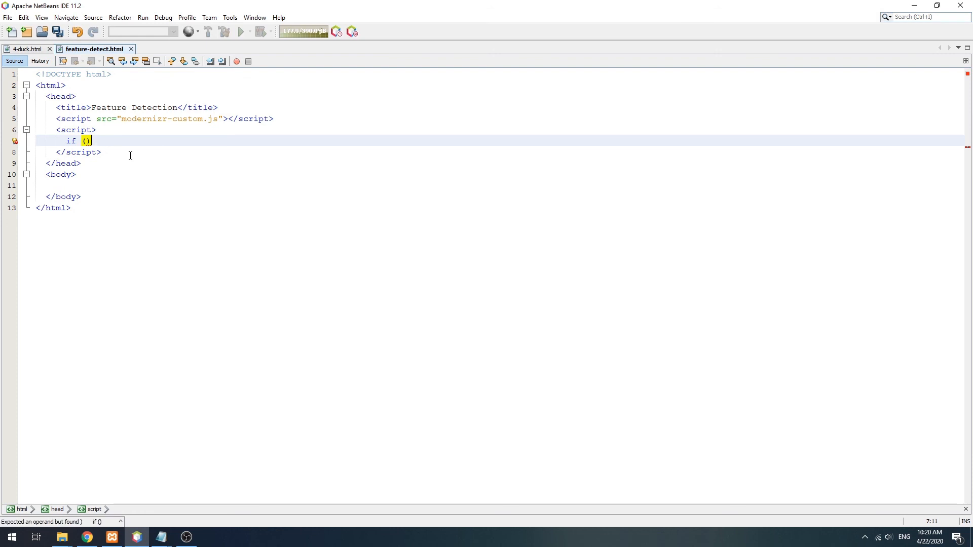
text(Modernizr.localstorage) {)
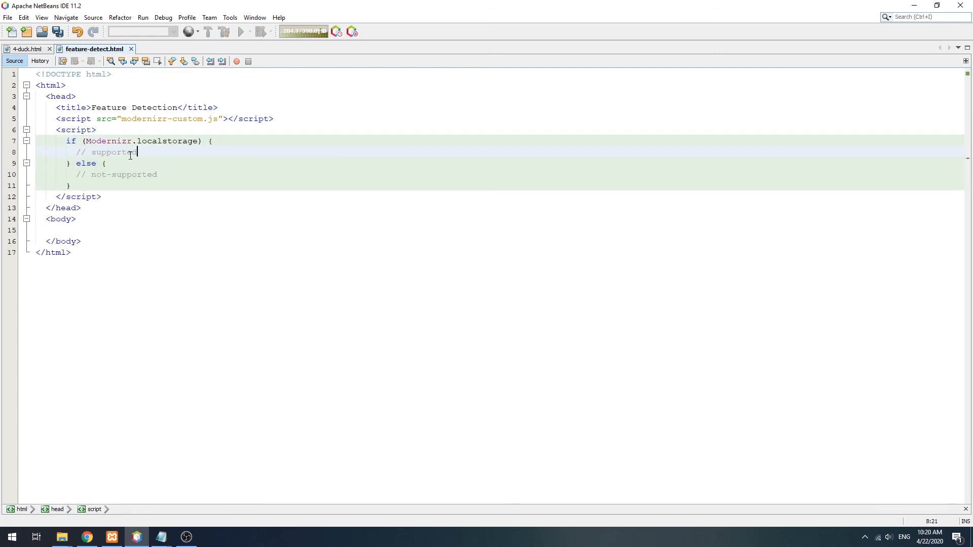